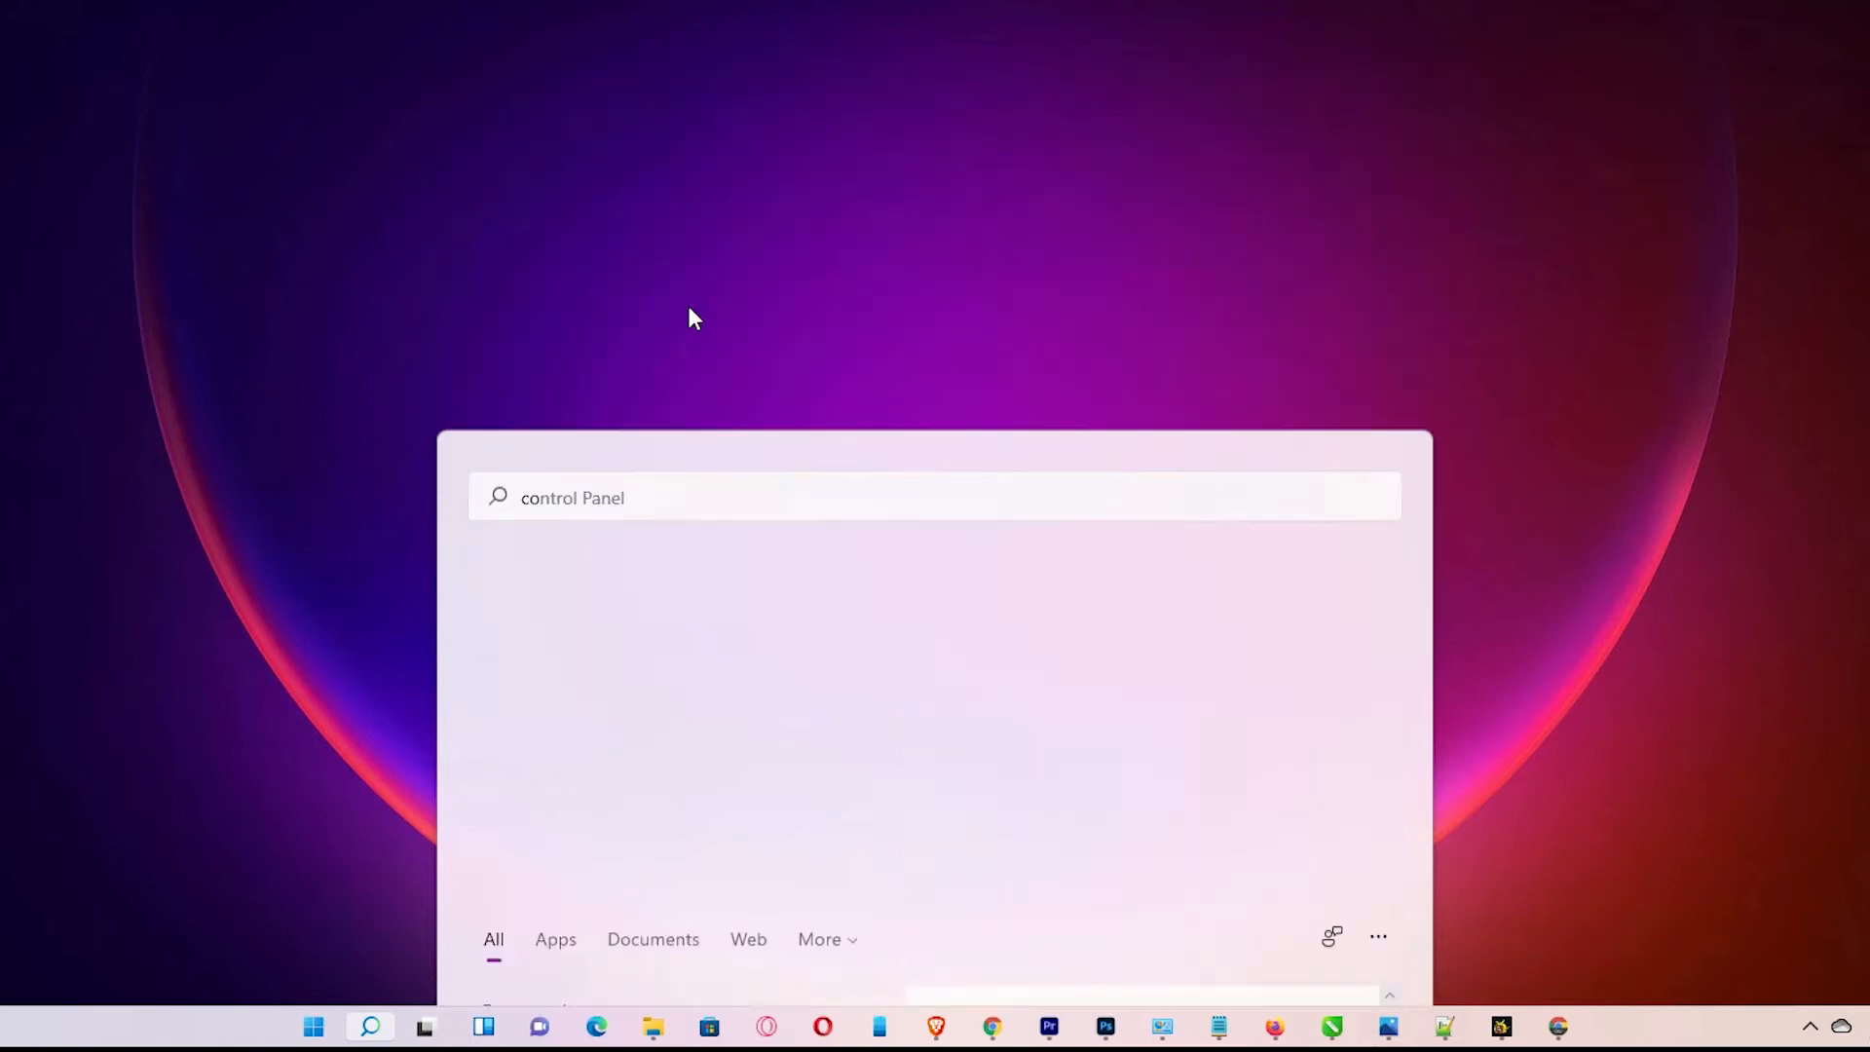
Launch Control Panel from the Start search and go to Network and Sharing Centre.
key(enter)
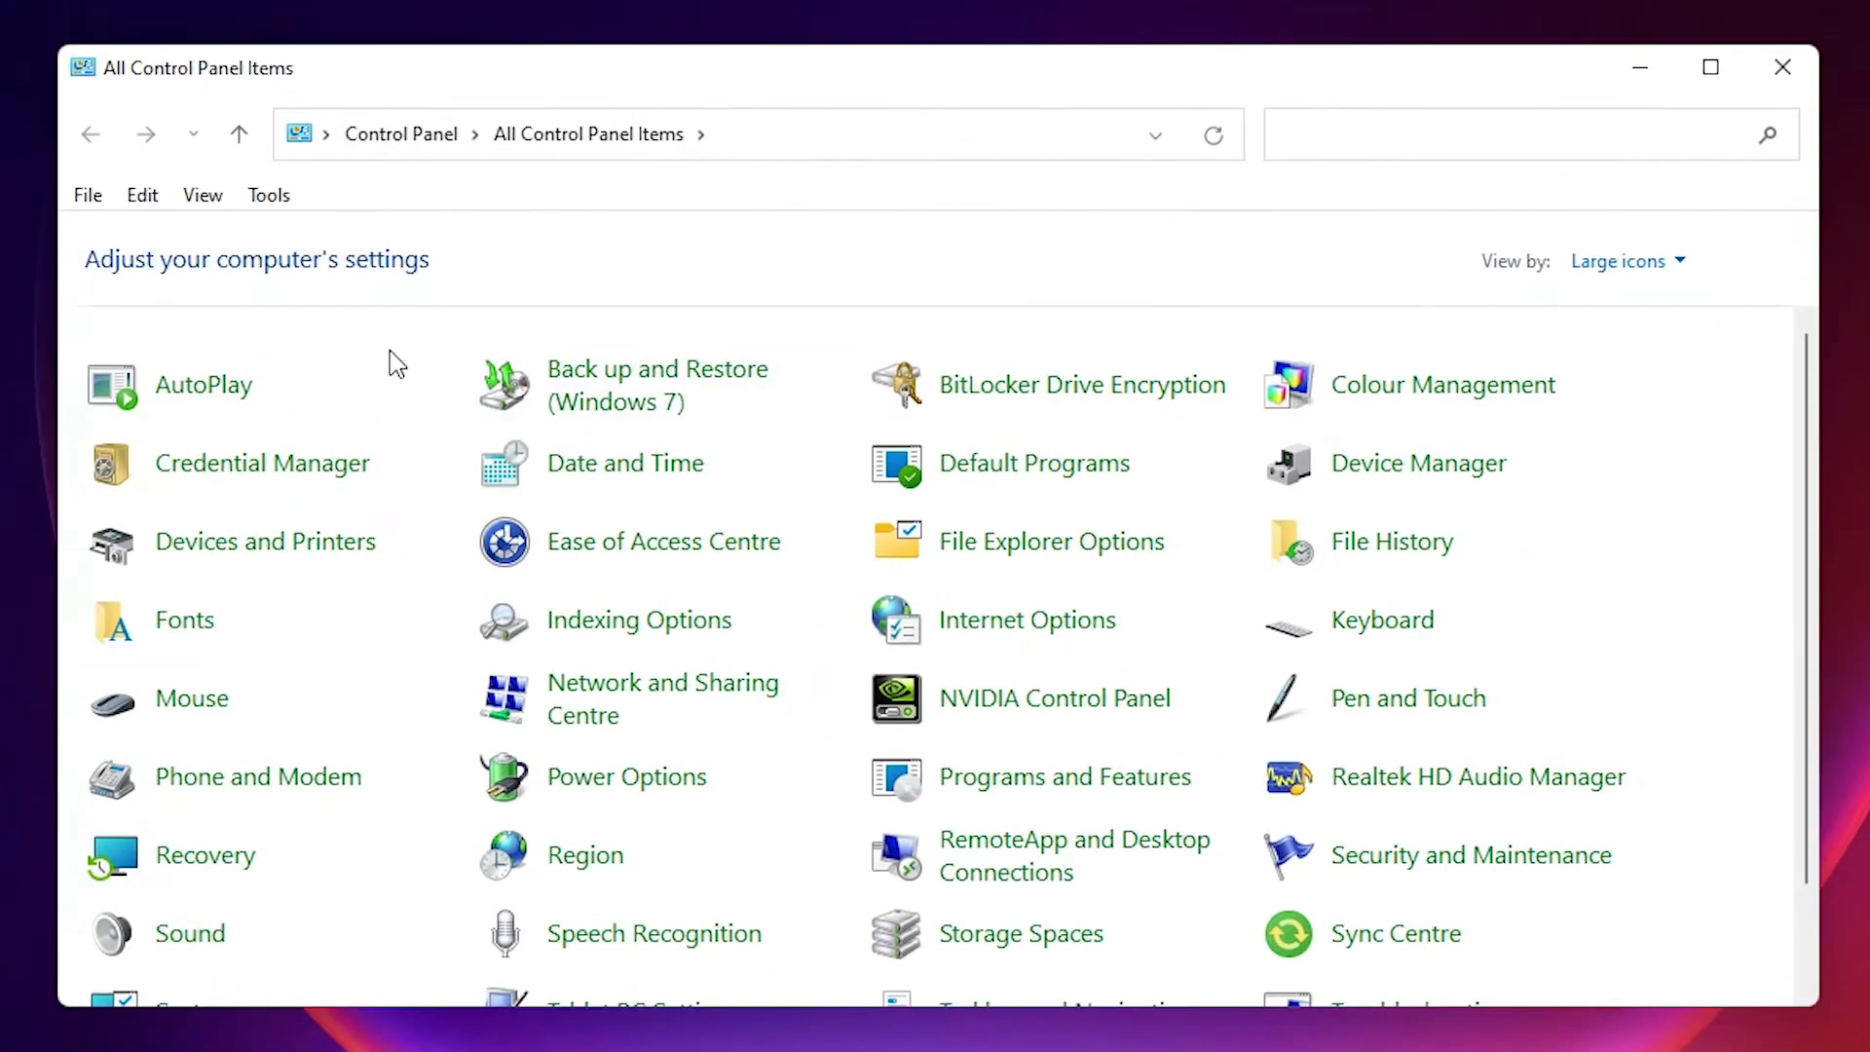
mouse_move(674, 700)
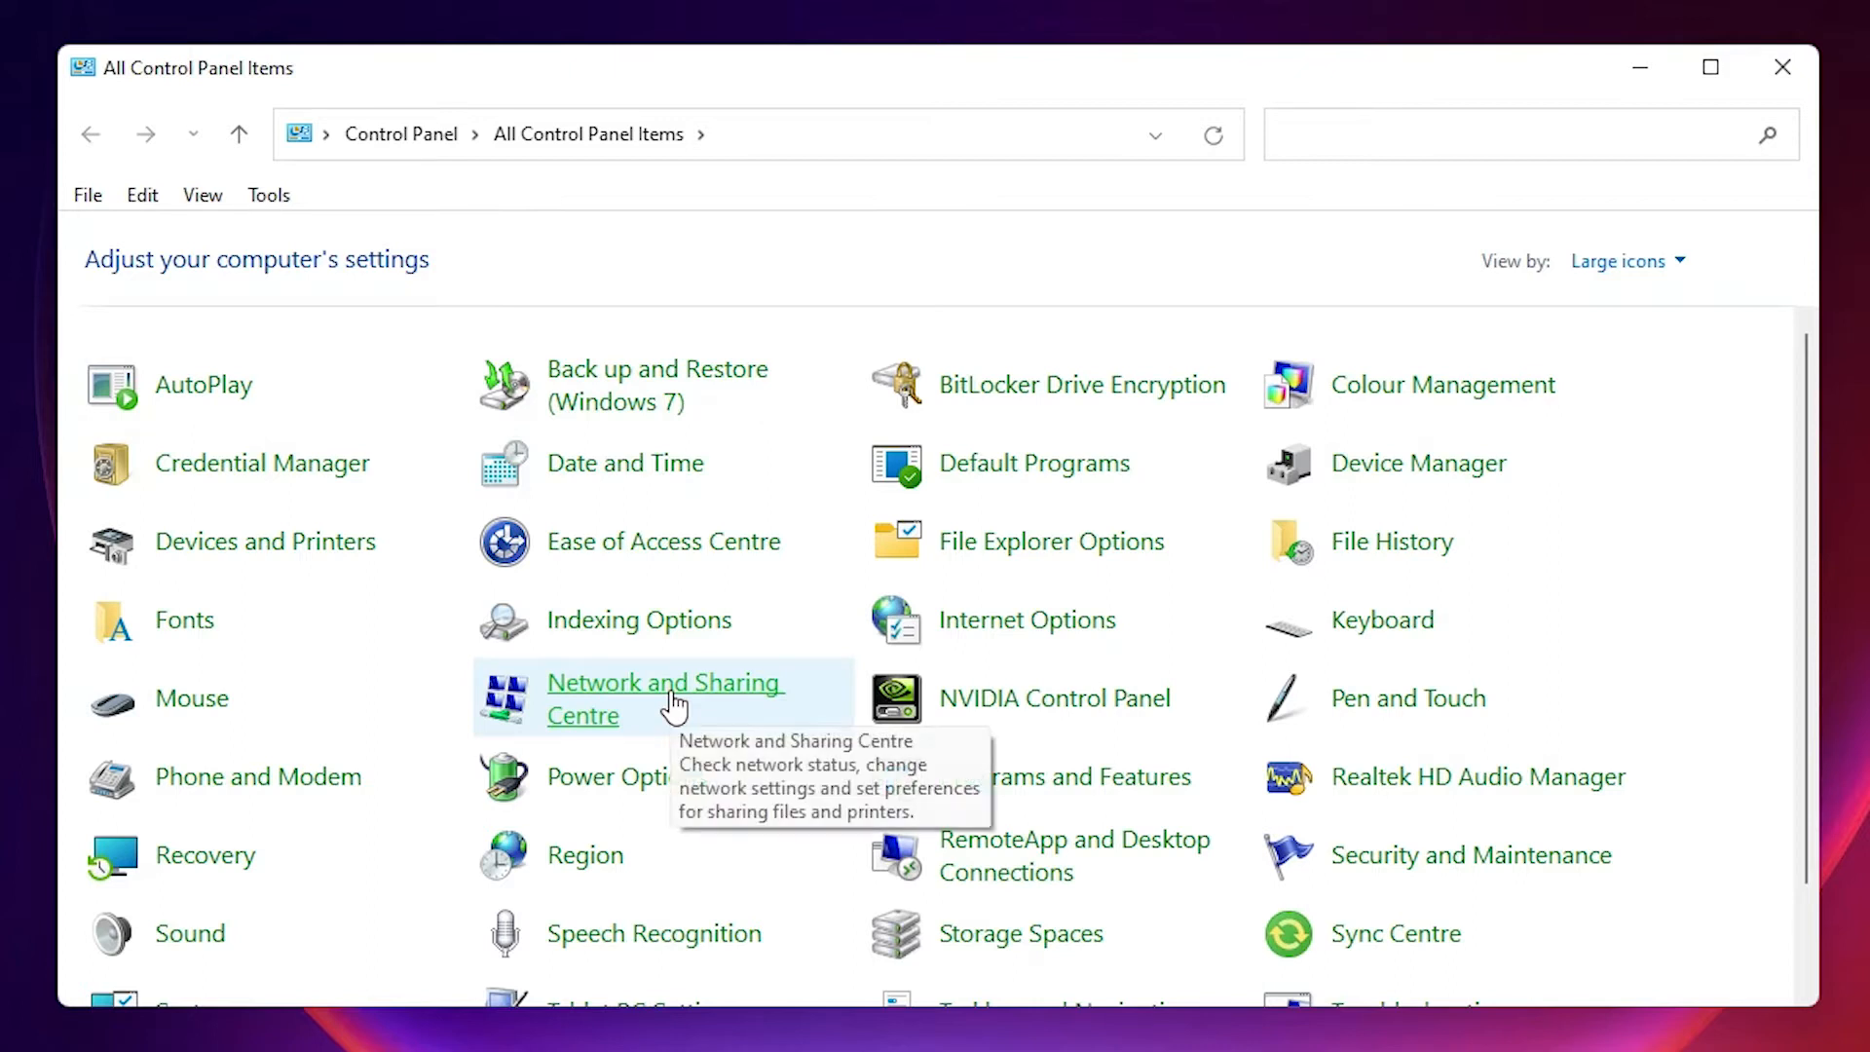
click(664, 697)
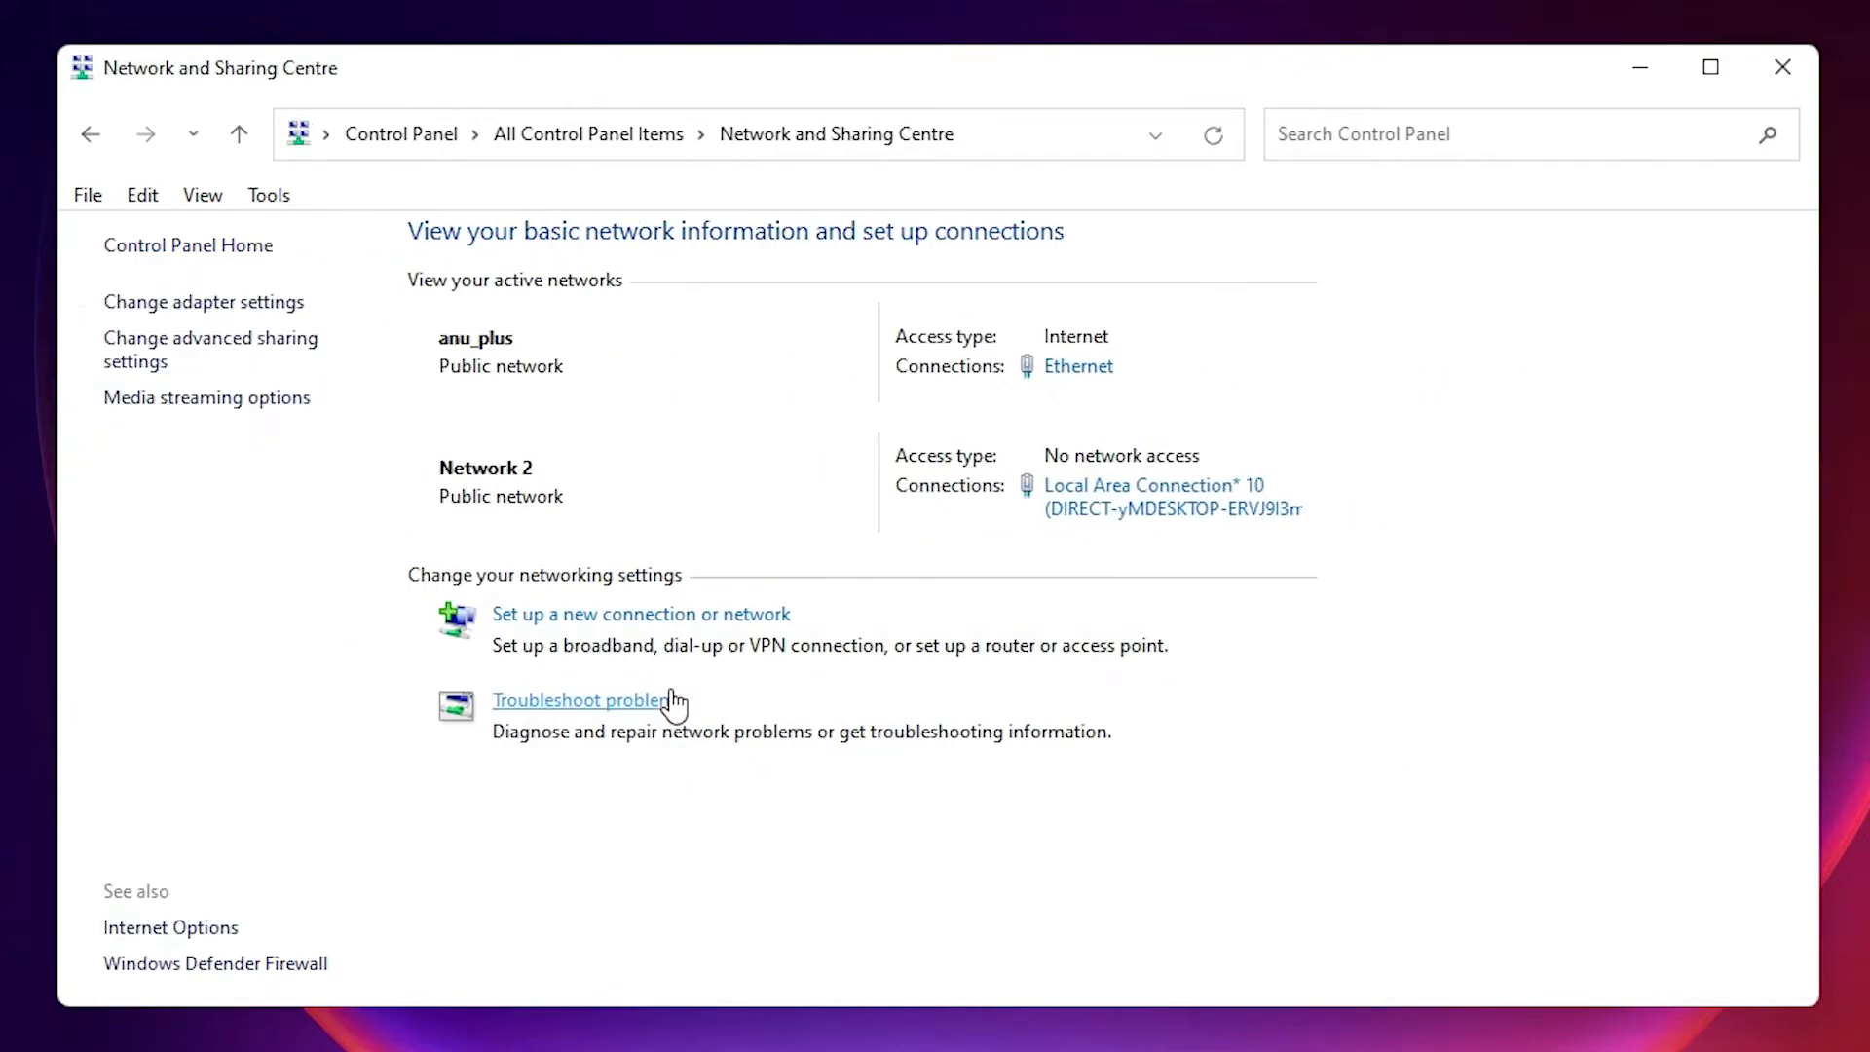
mouse_move(204, 302)
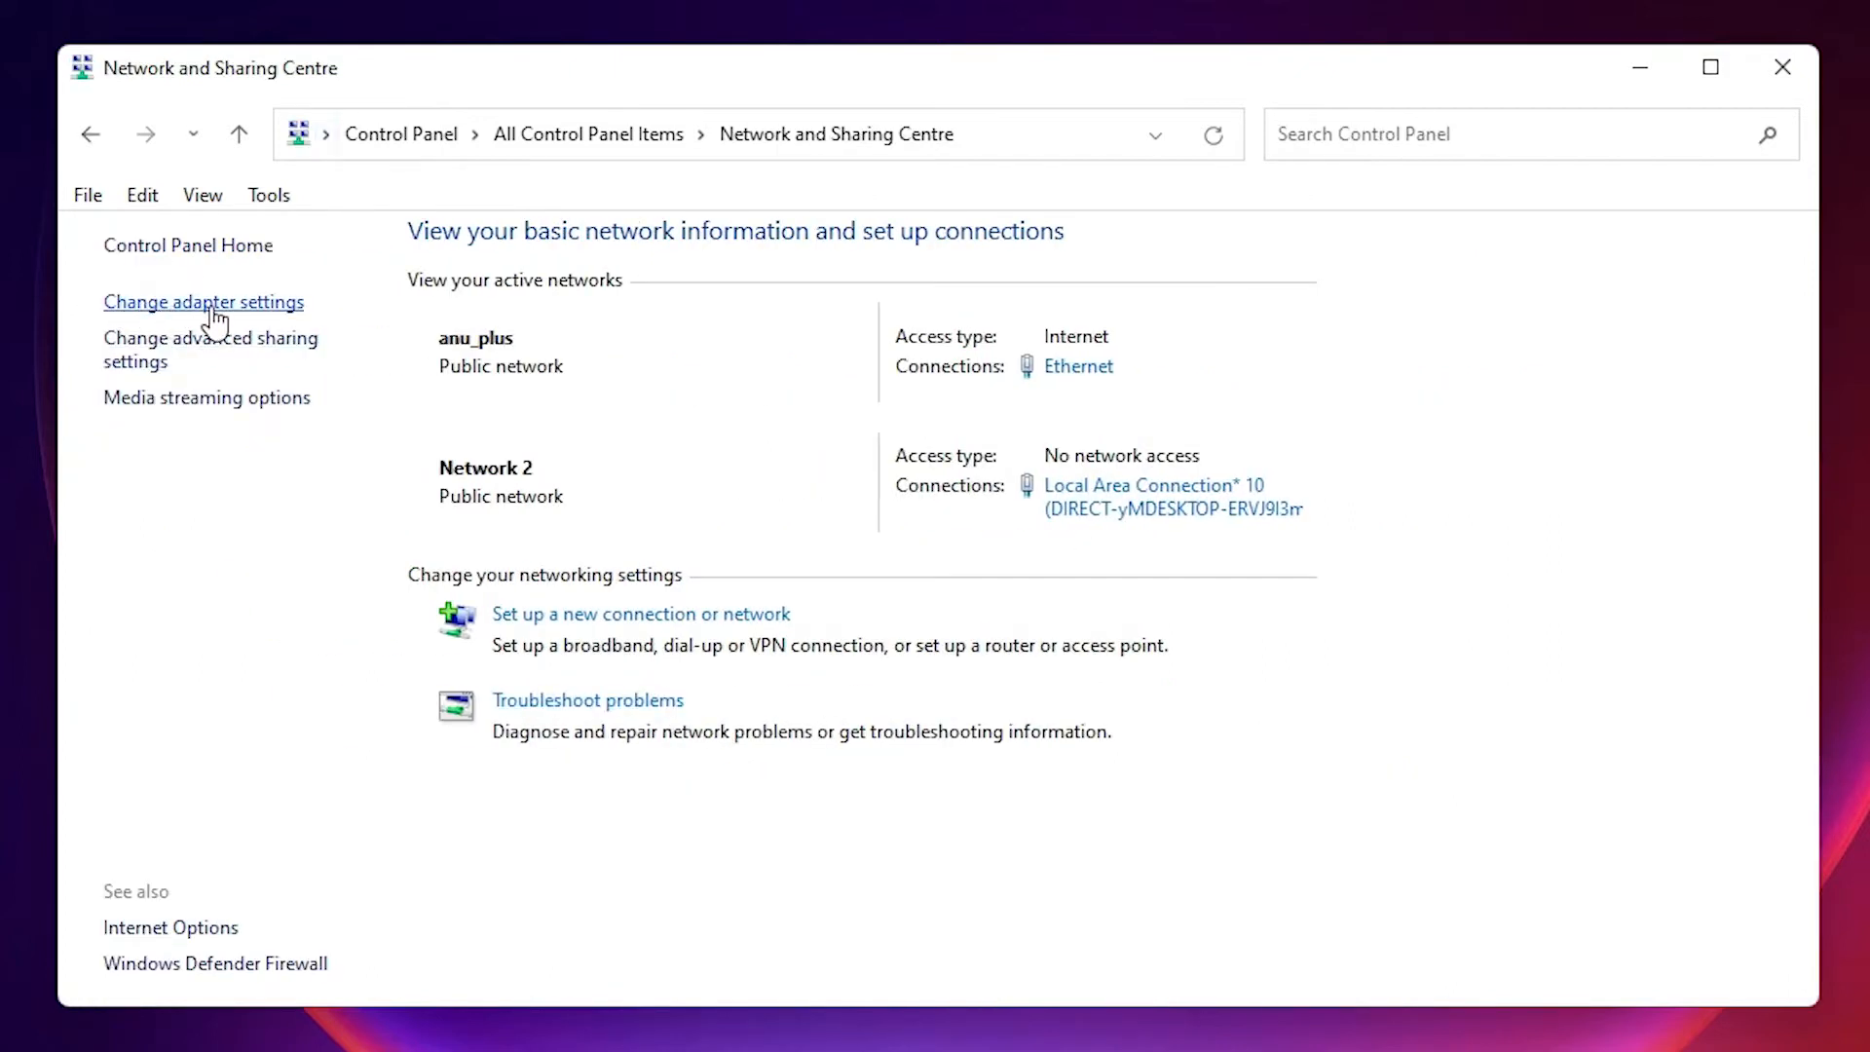
Show the adapter list via Change adapter settings and bring up the Ethernet context menu.
click(202, 302)
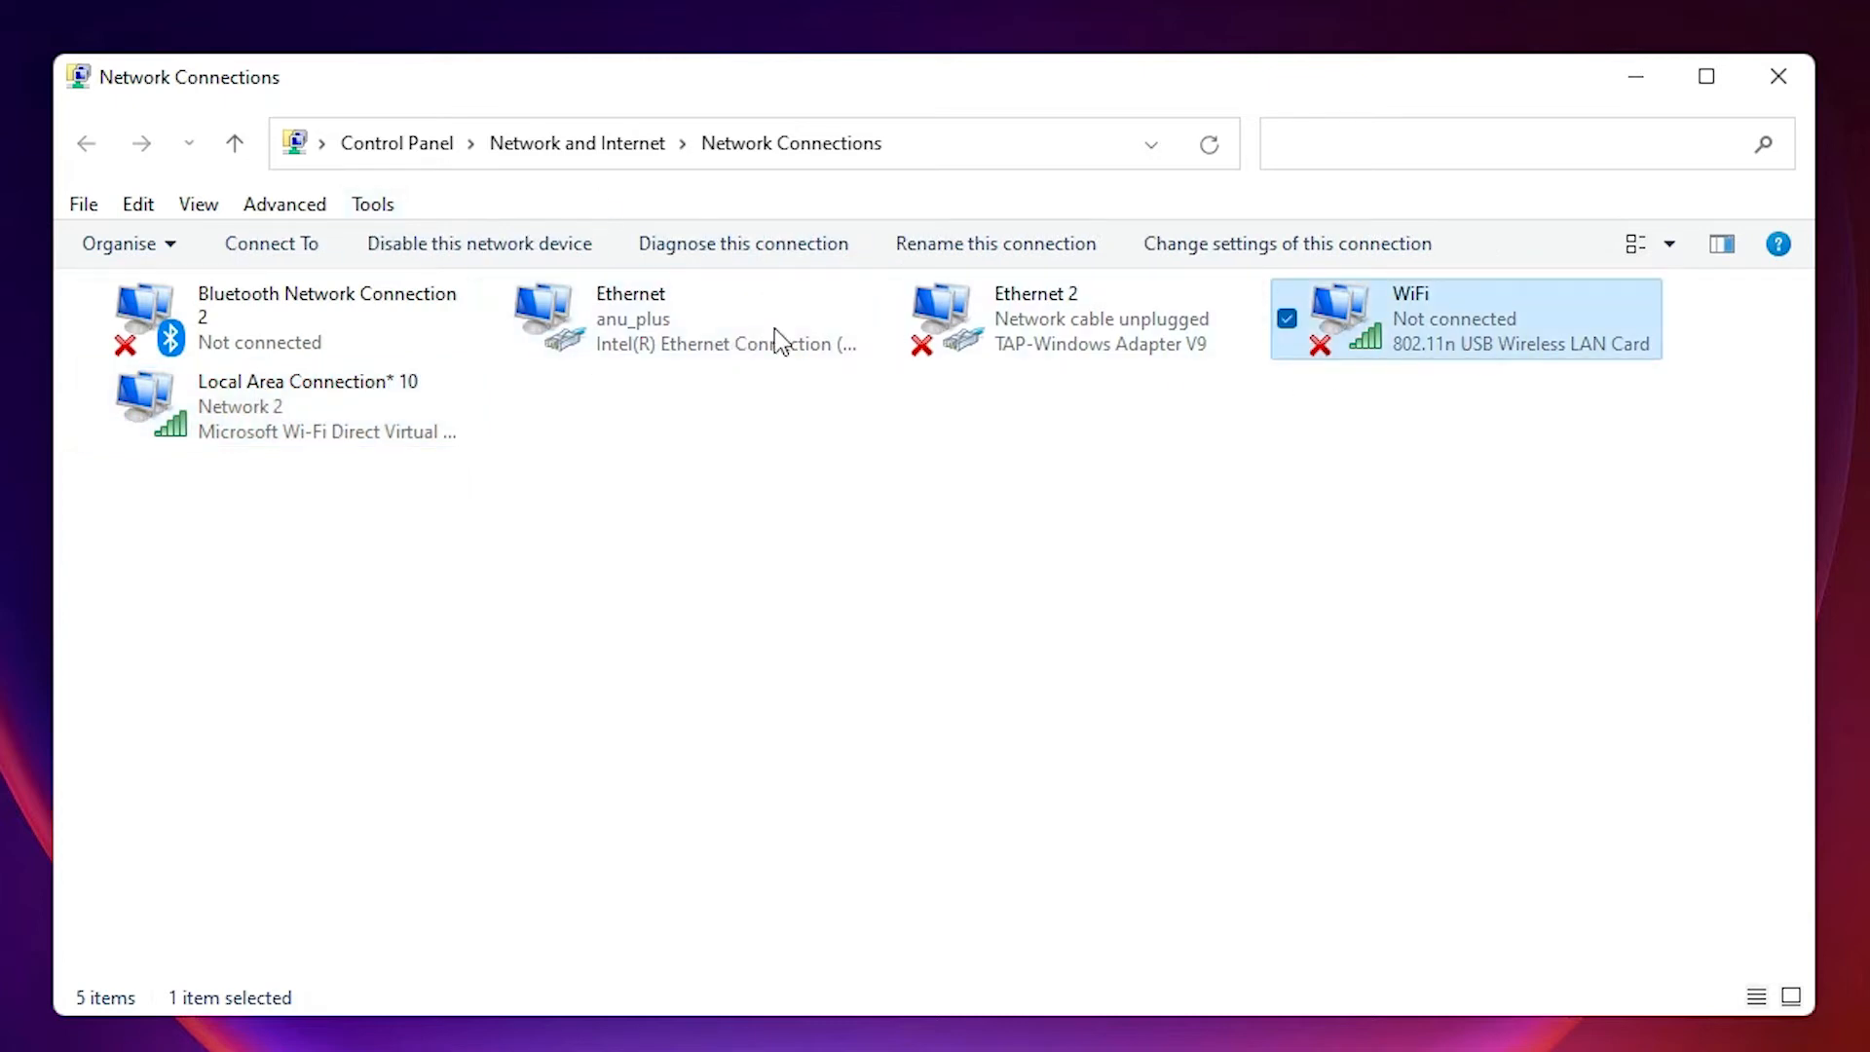
click(632, 318)
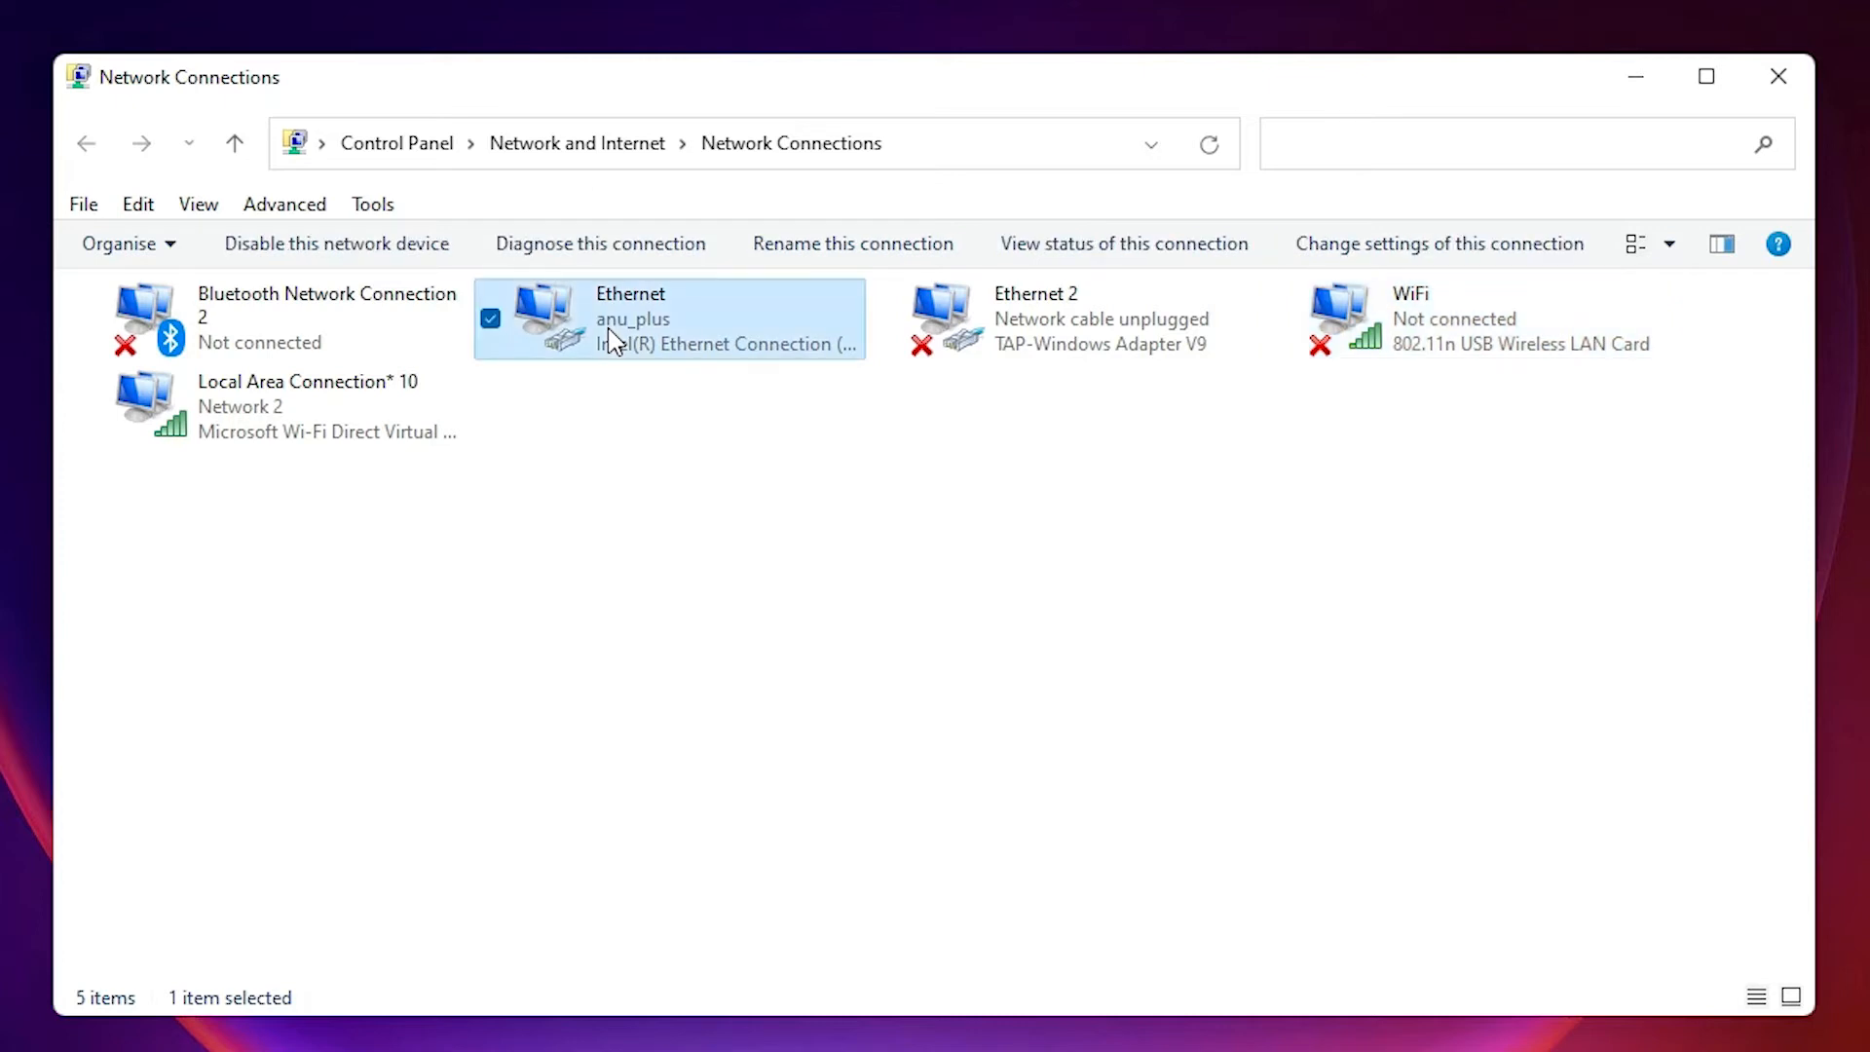
right_click(630, 319)
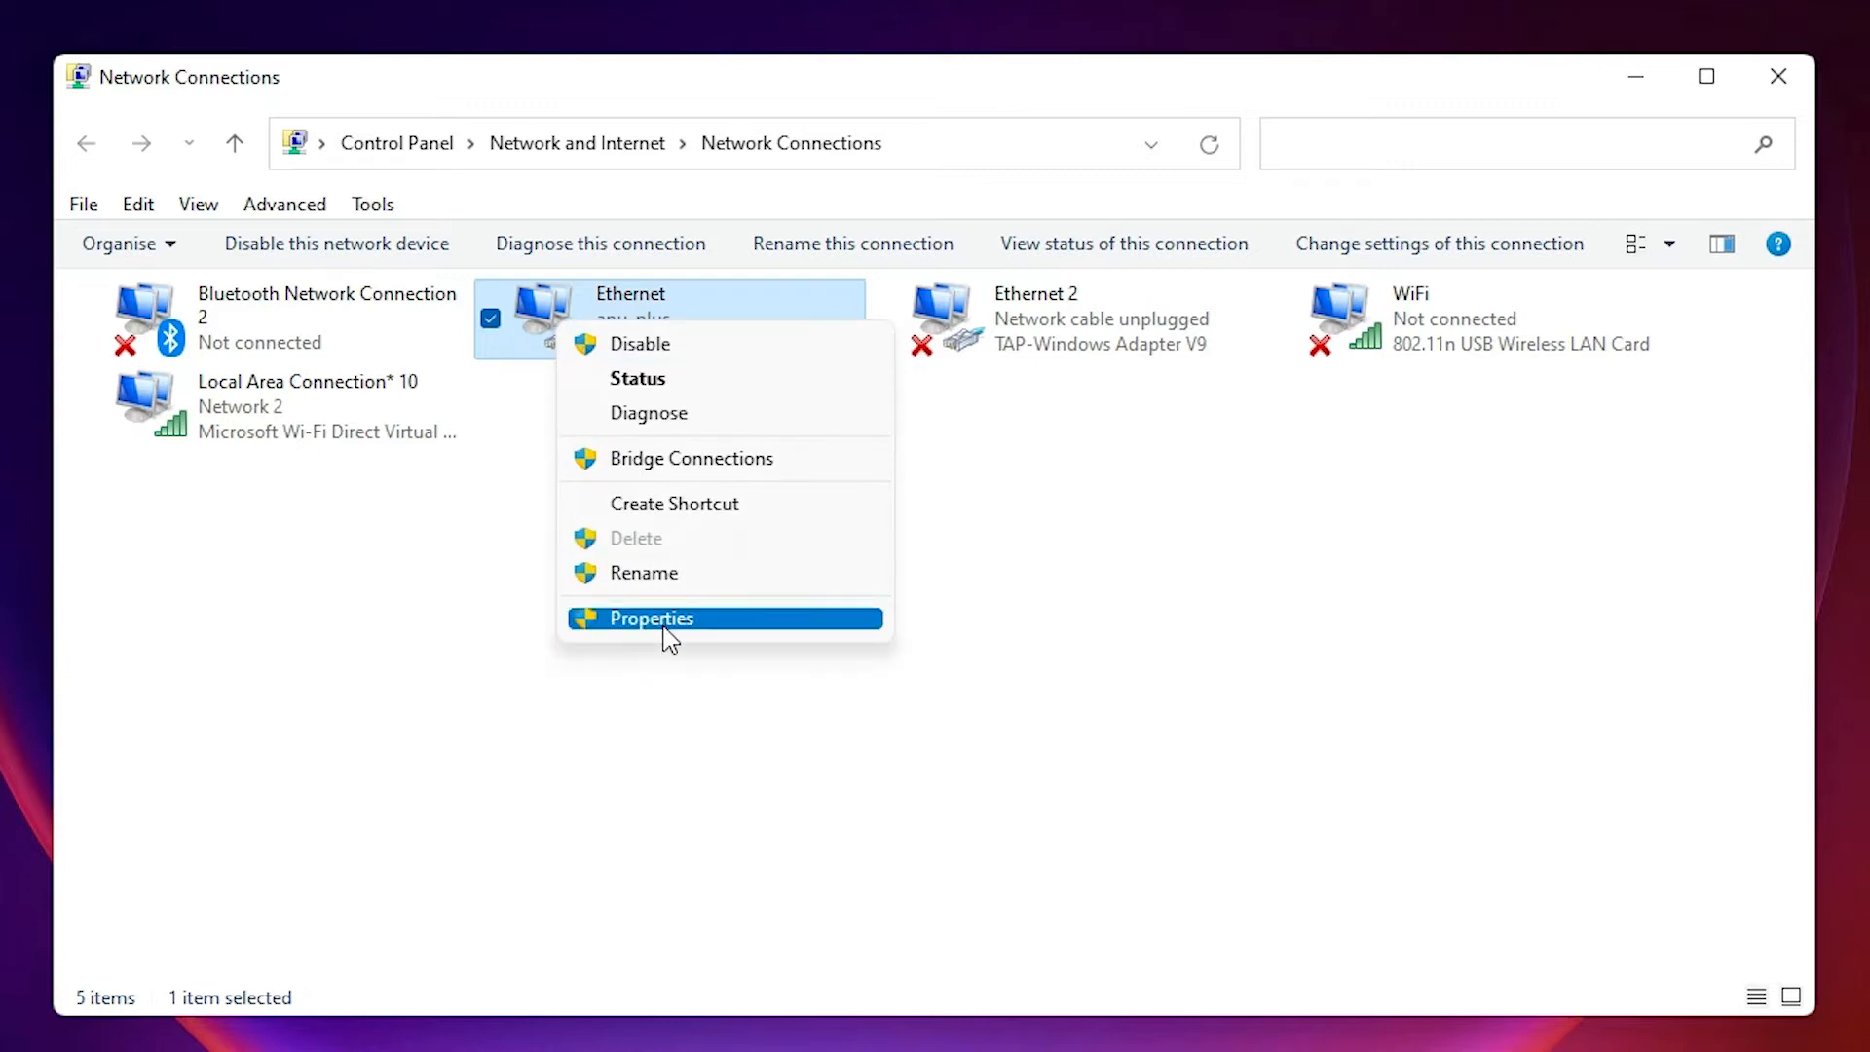
Open the Ethernet connection's Properties window.
click(650, 617)
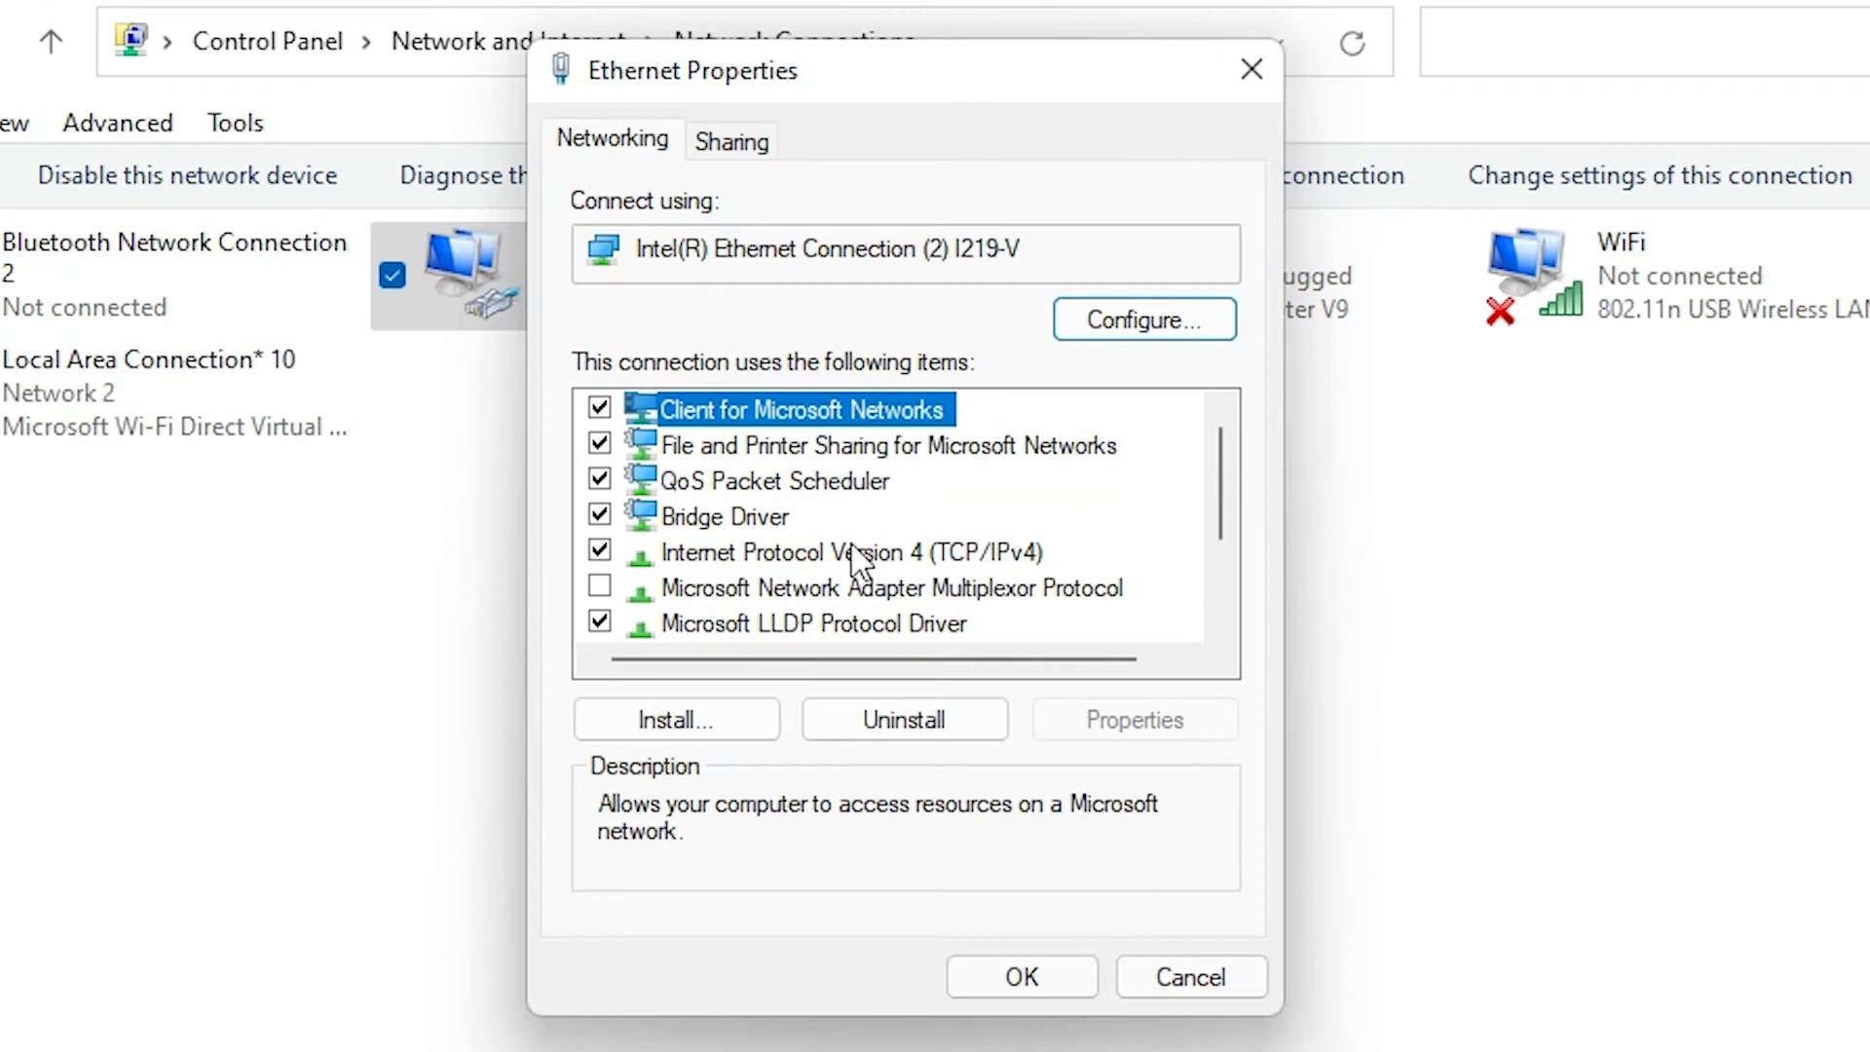
mouse_move(937, 569)
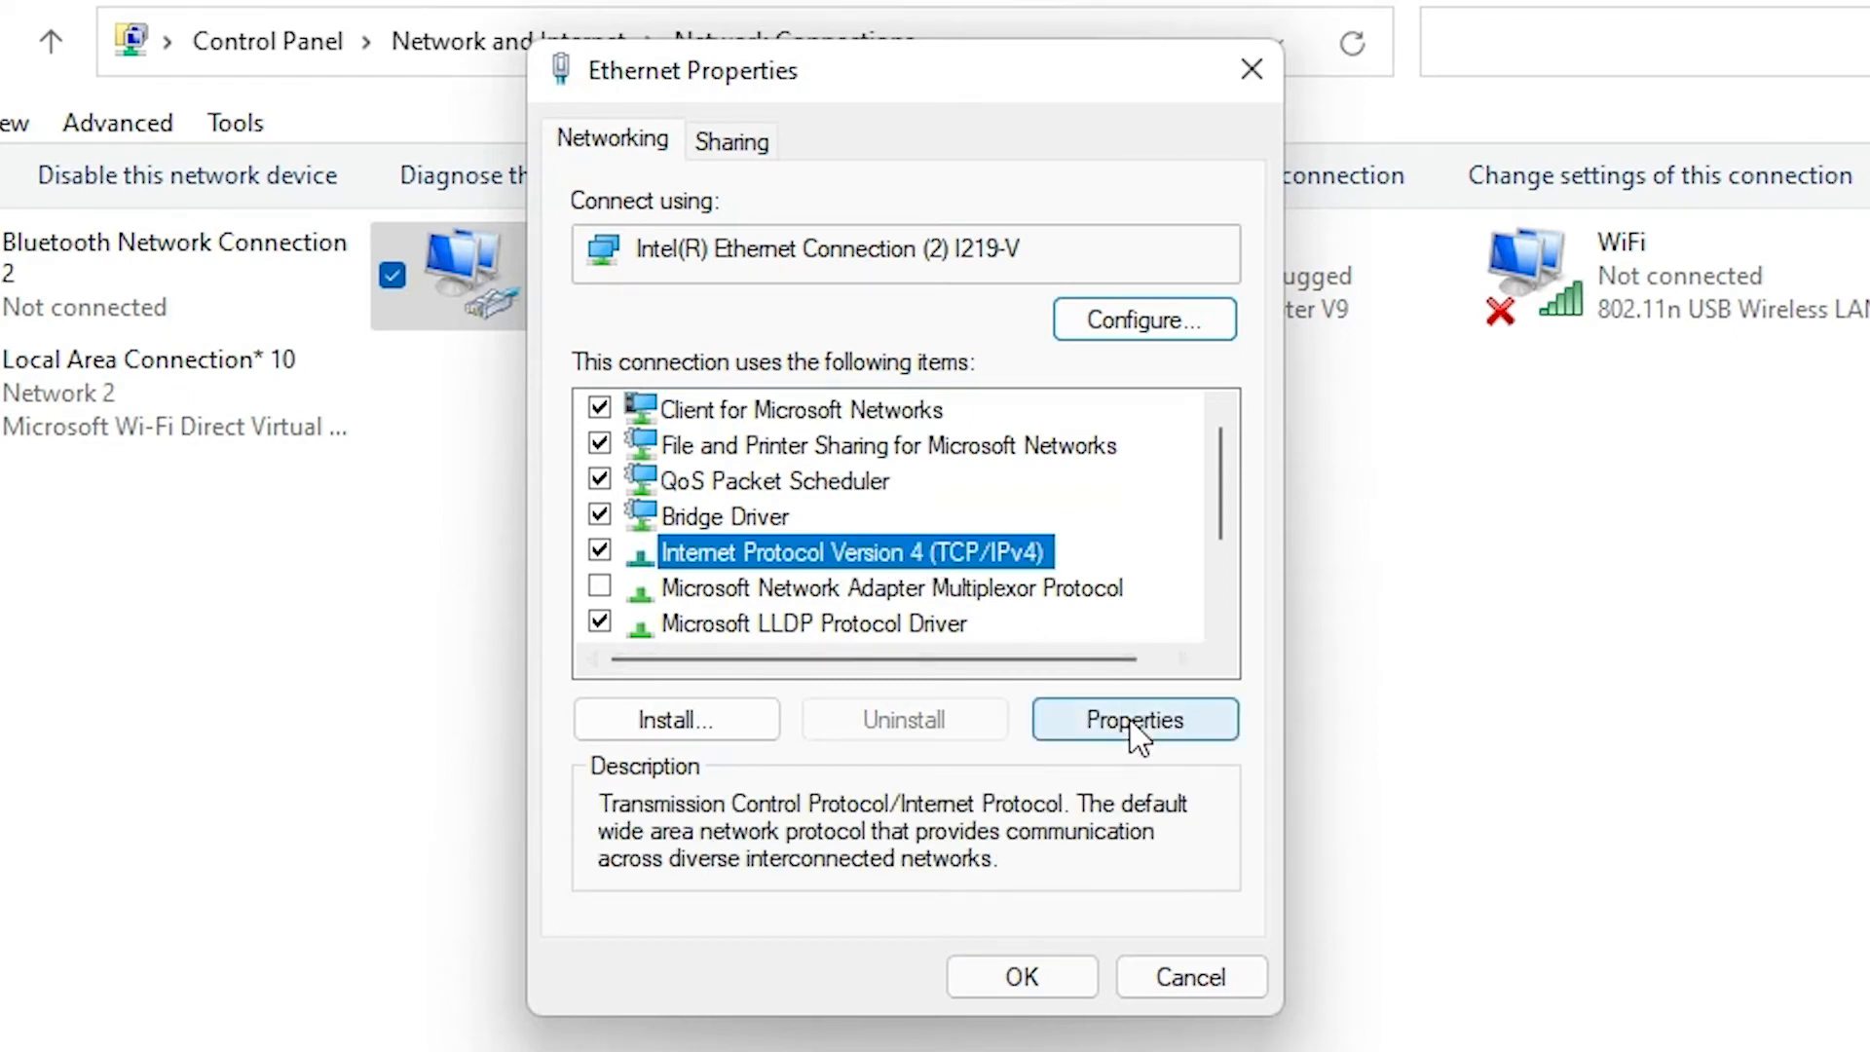
Replace the old 8.8.8.8 IPv4 DNS servers with 1.1.1.1 and 1.0.0.1, then confirm with OK.
click(1132, 719)
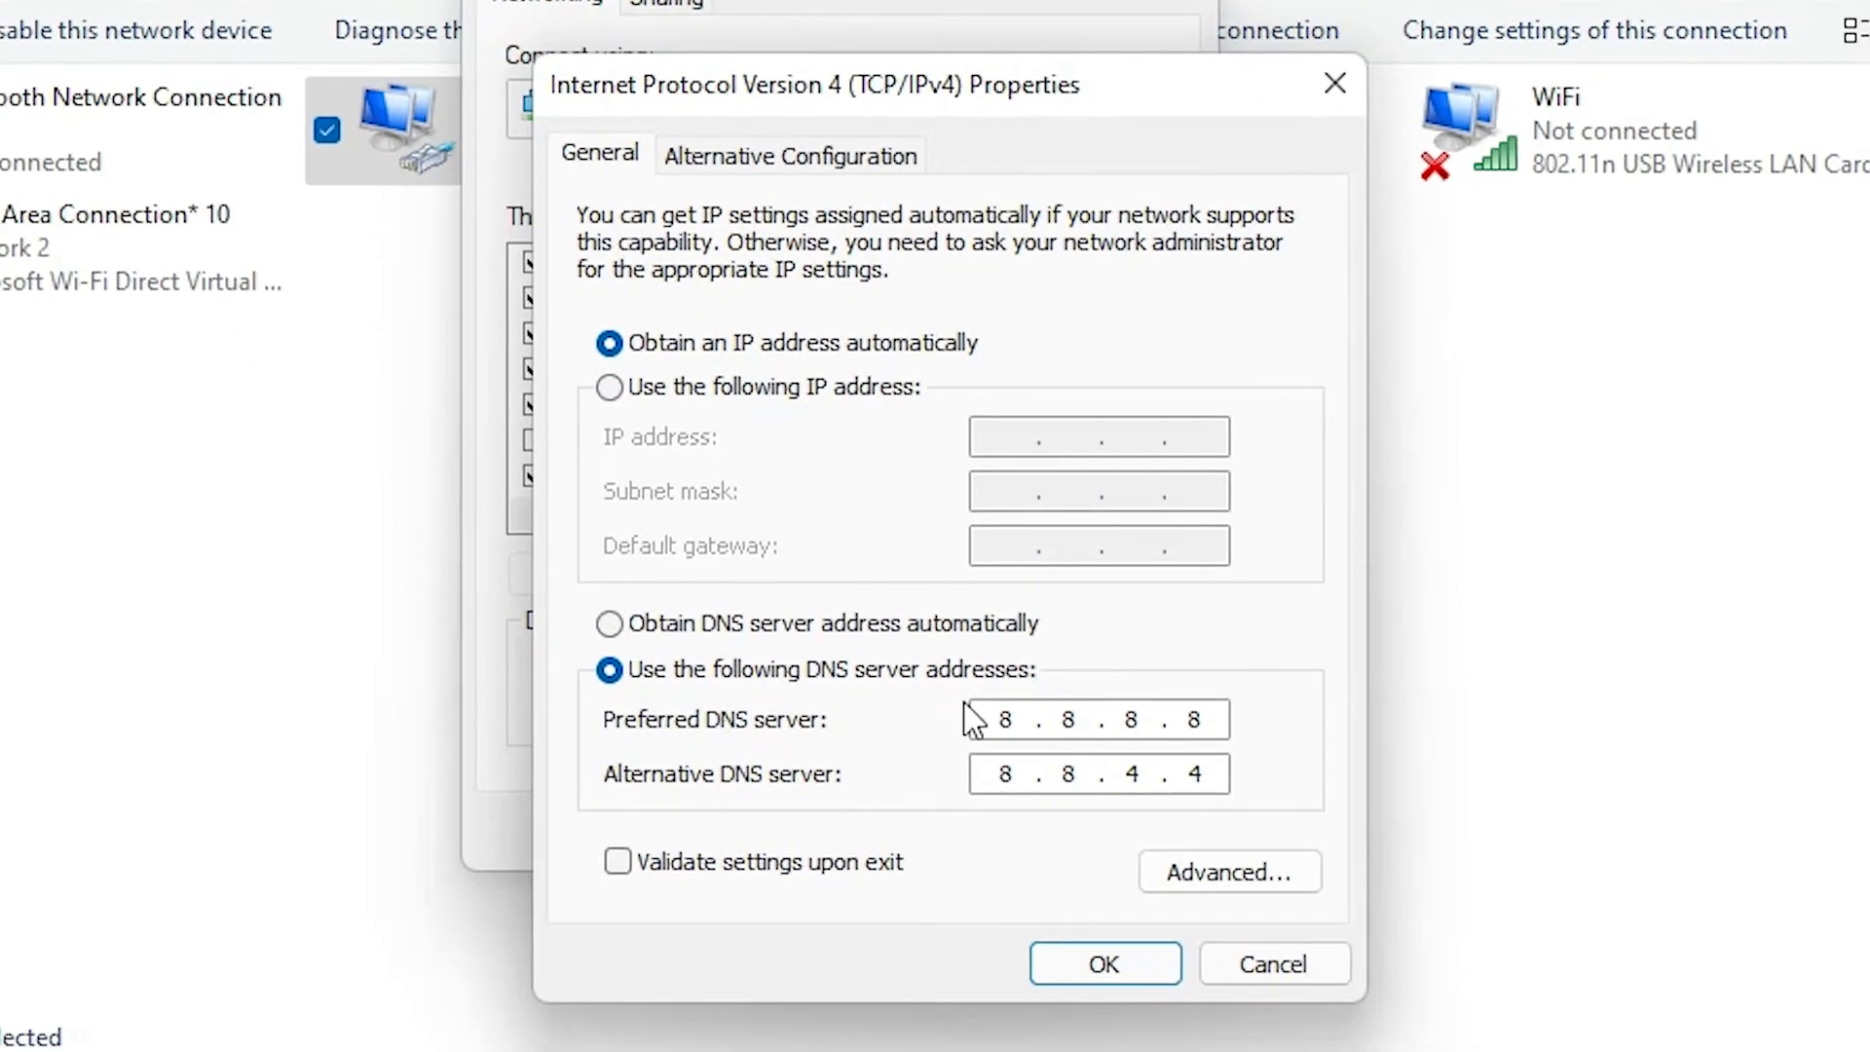
click(608, 623)
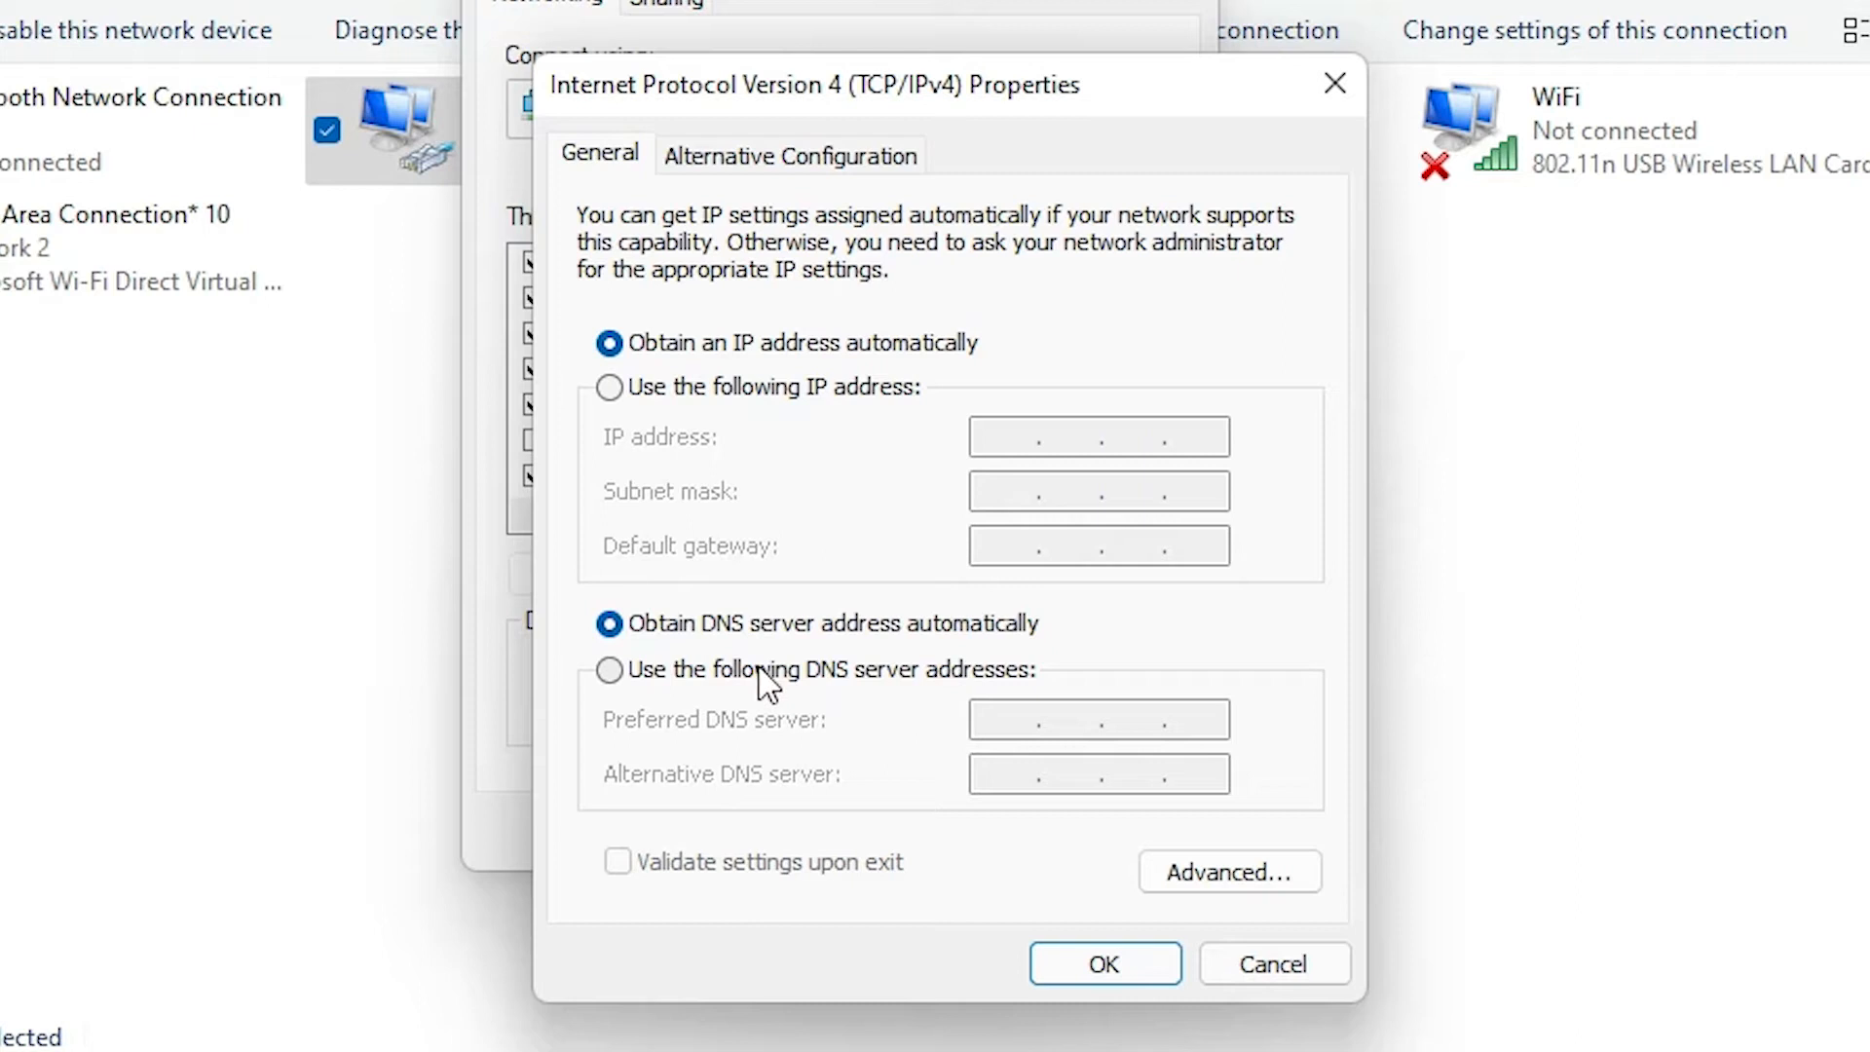
click(608, 669)
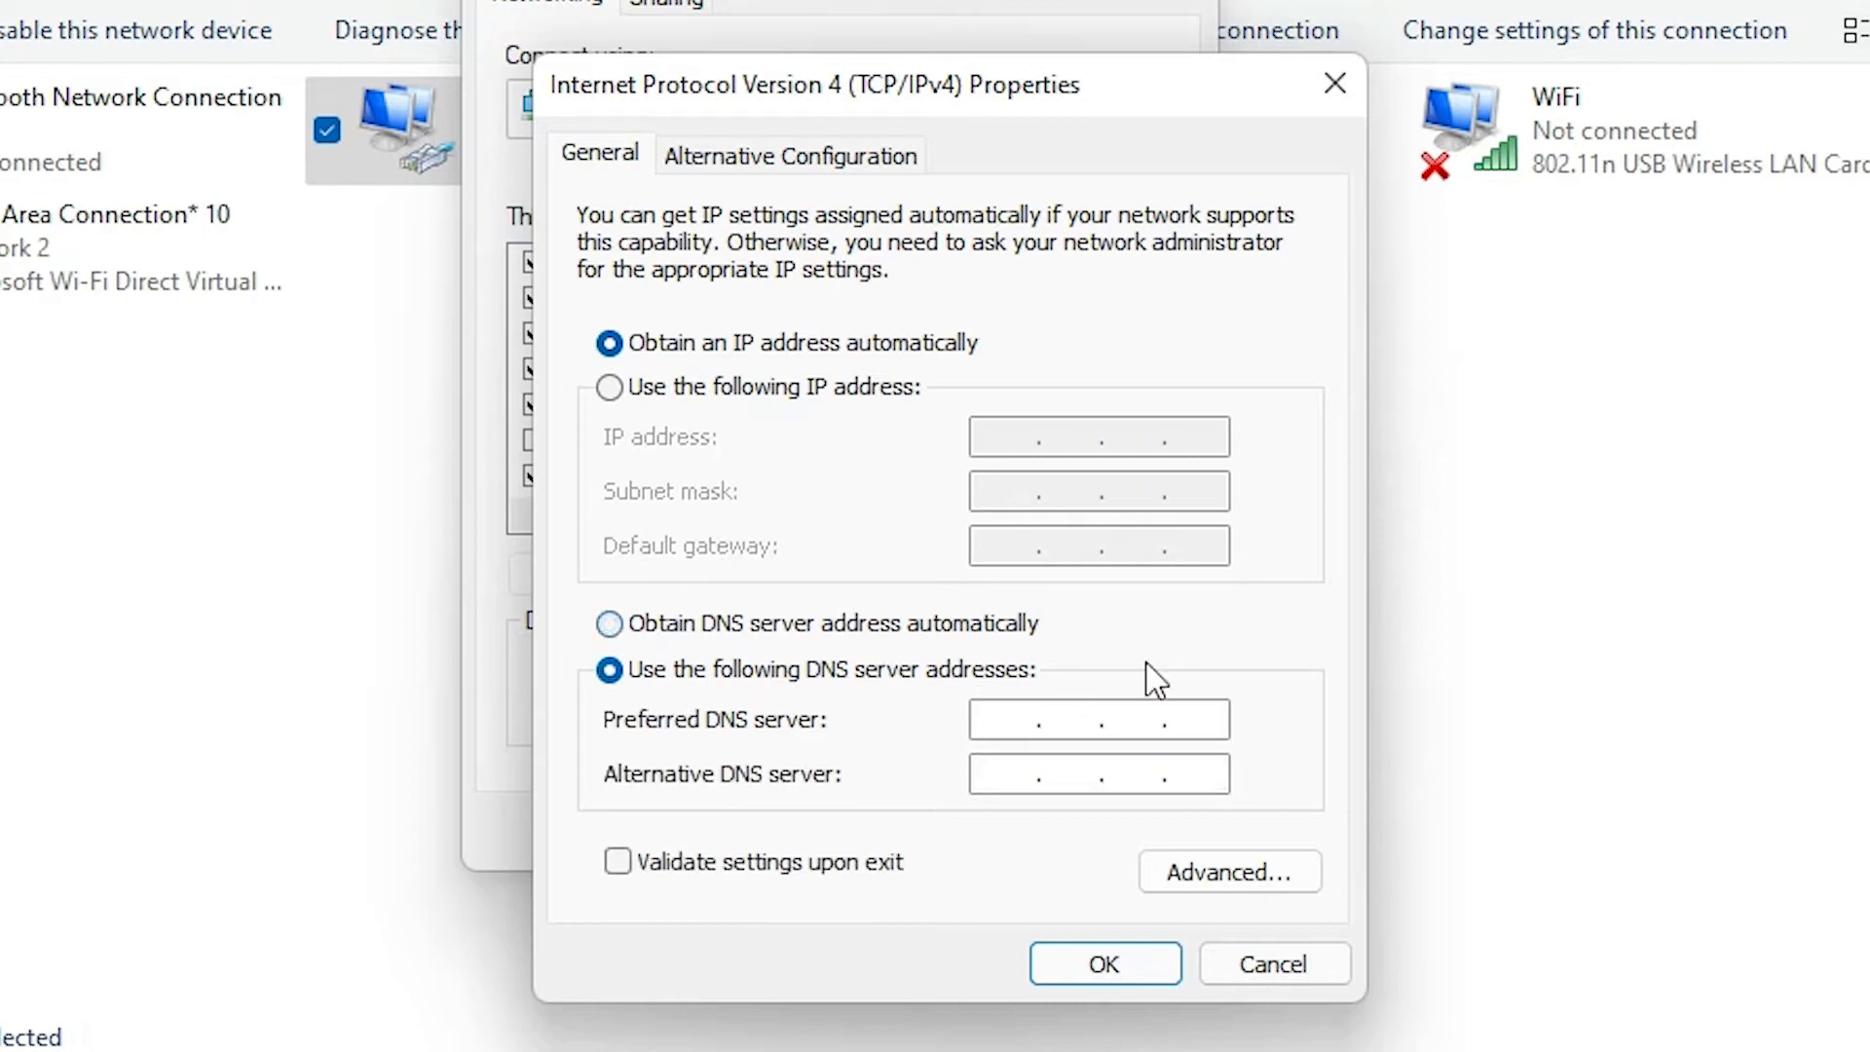
text(1.1.1.)
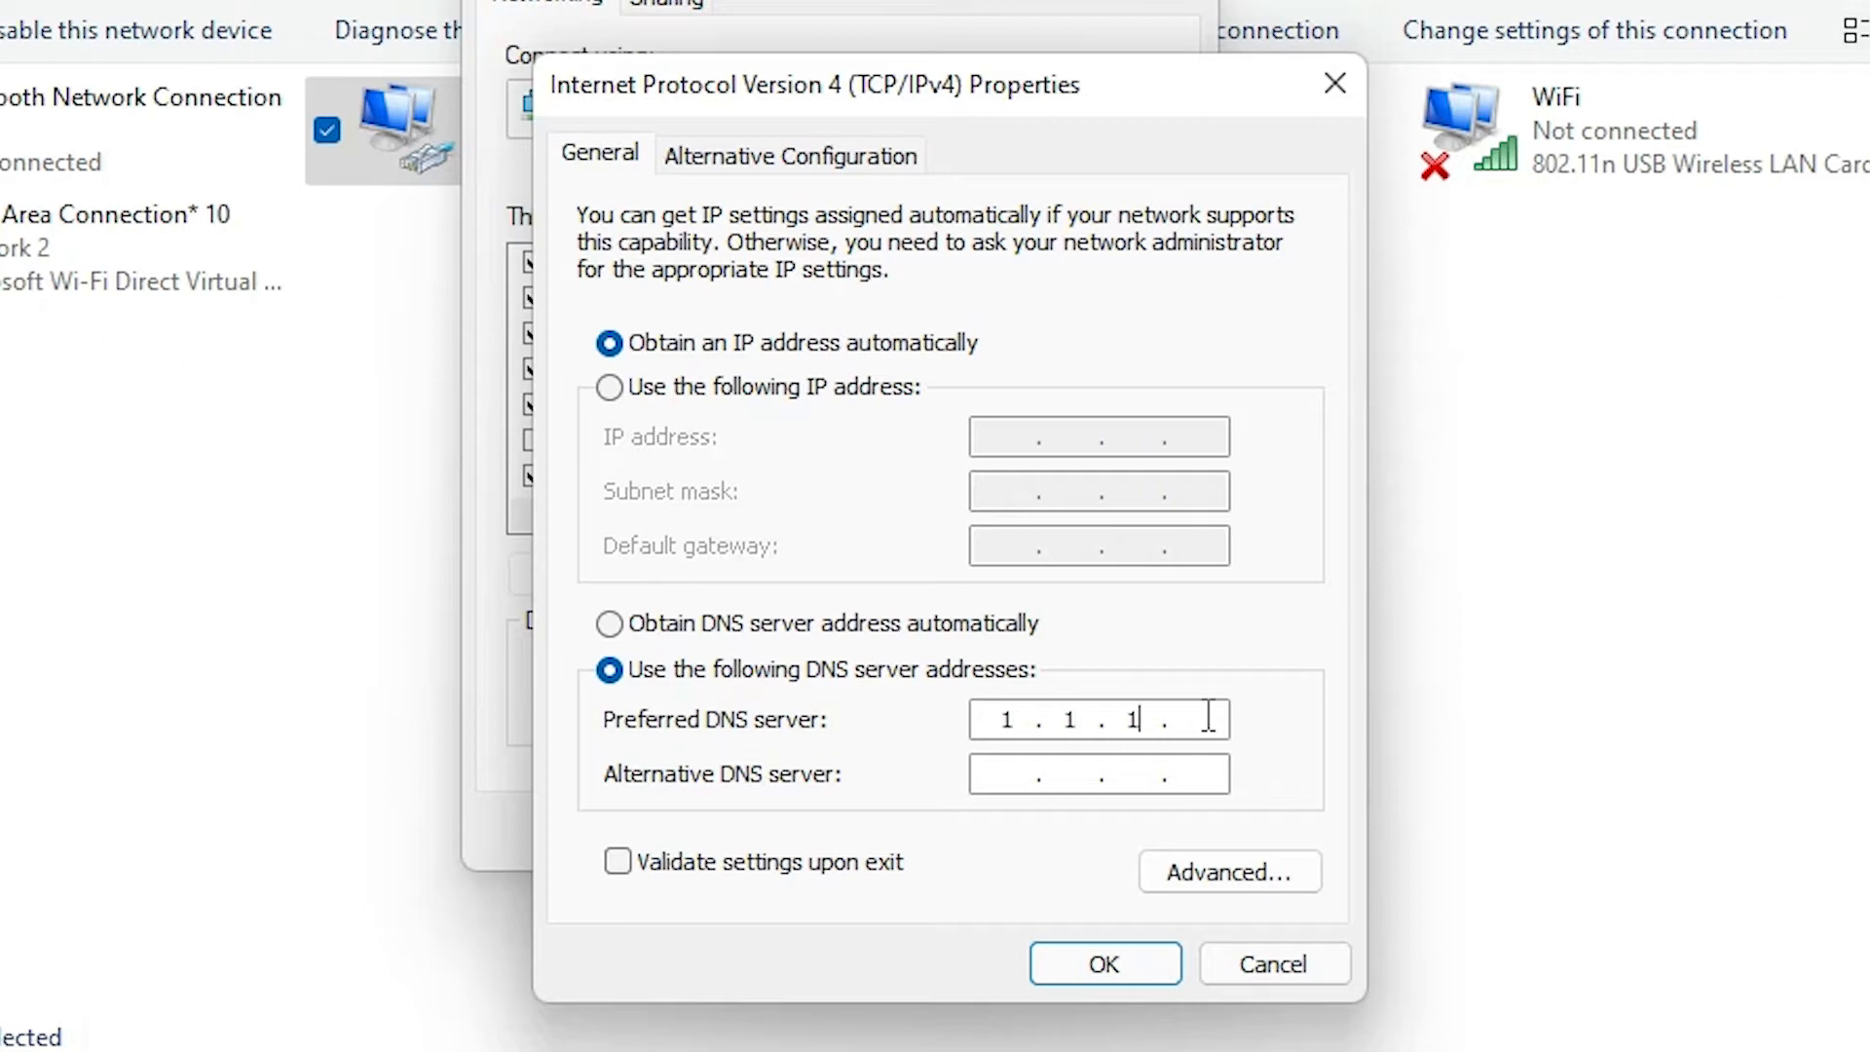
text(1)
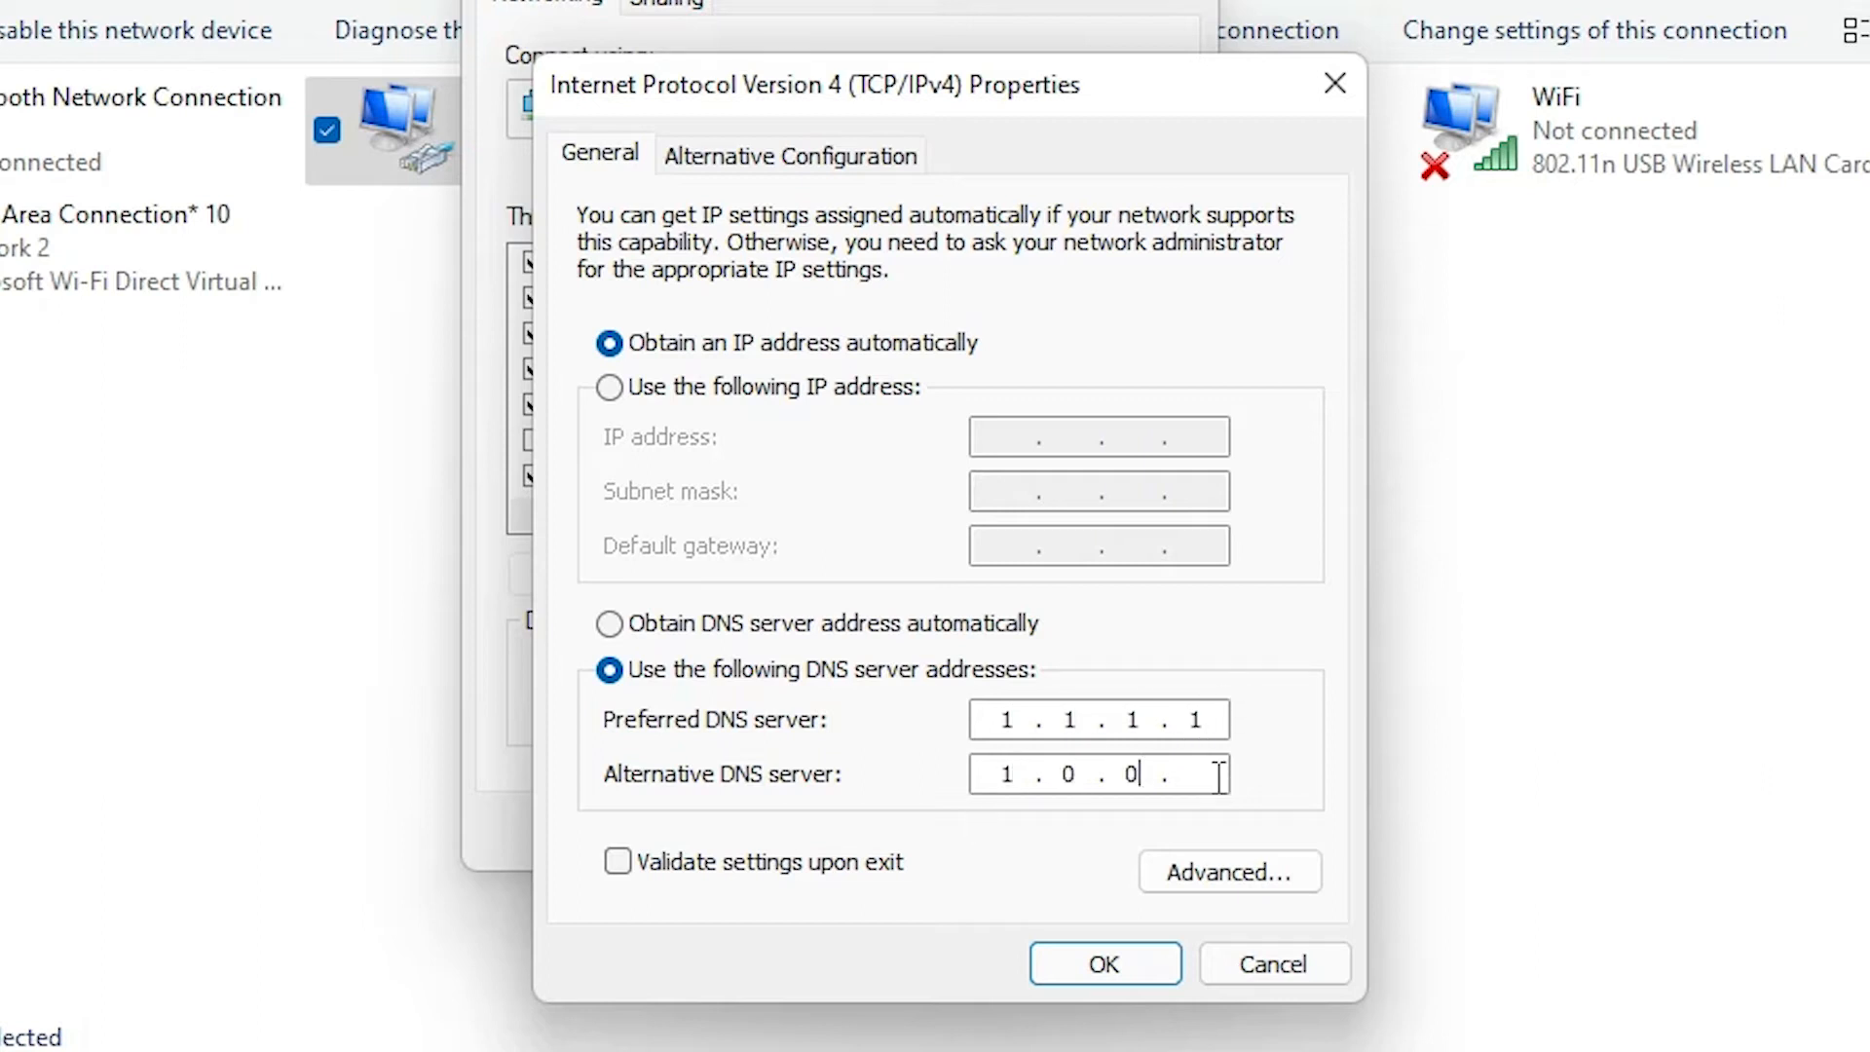
text(1)
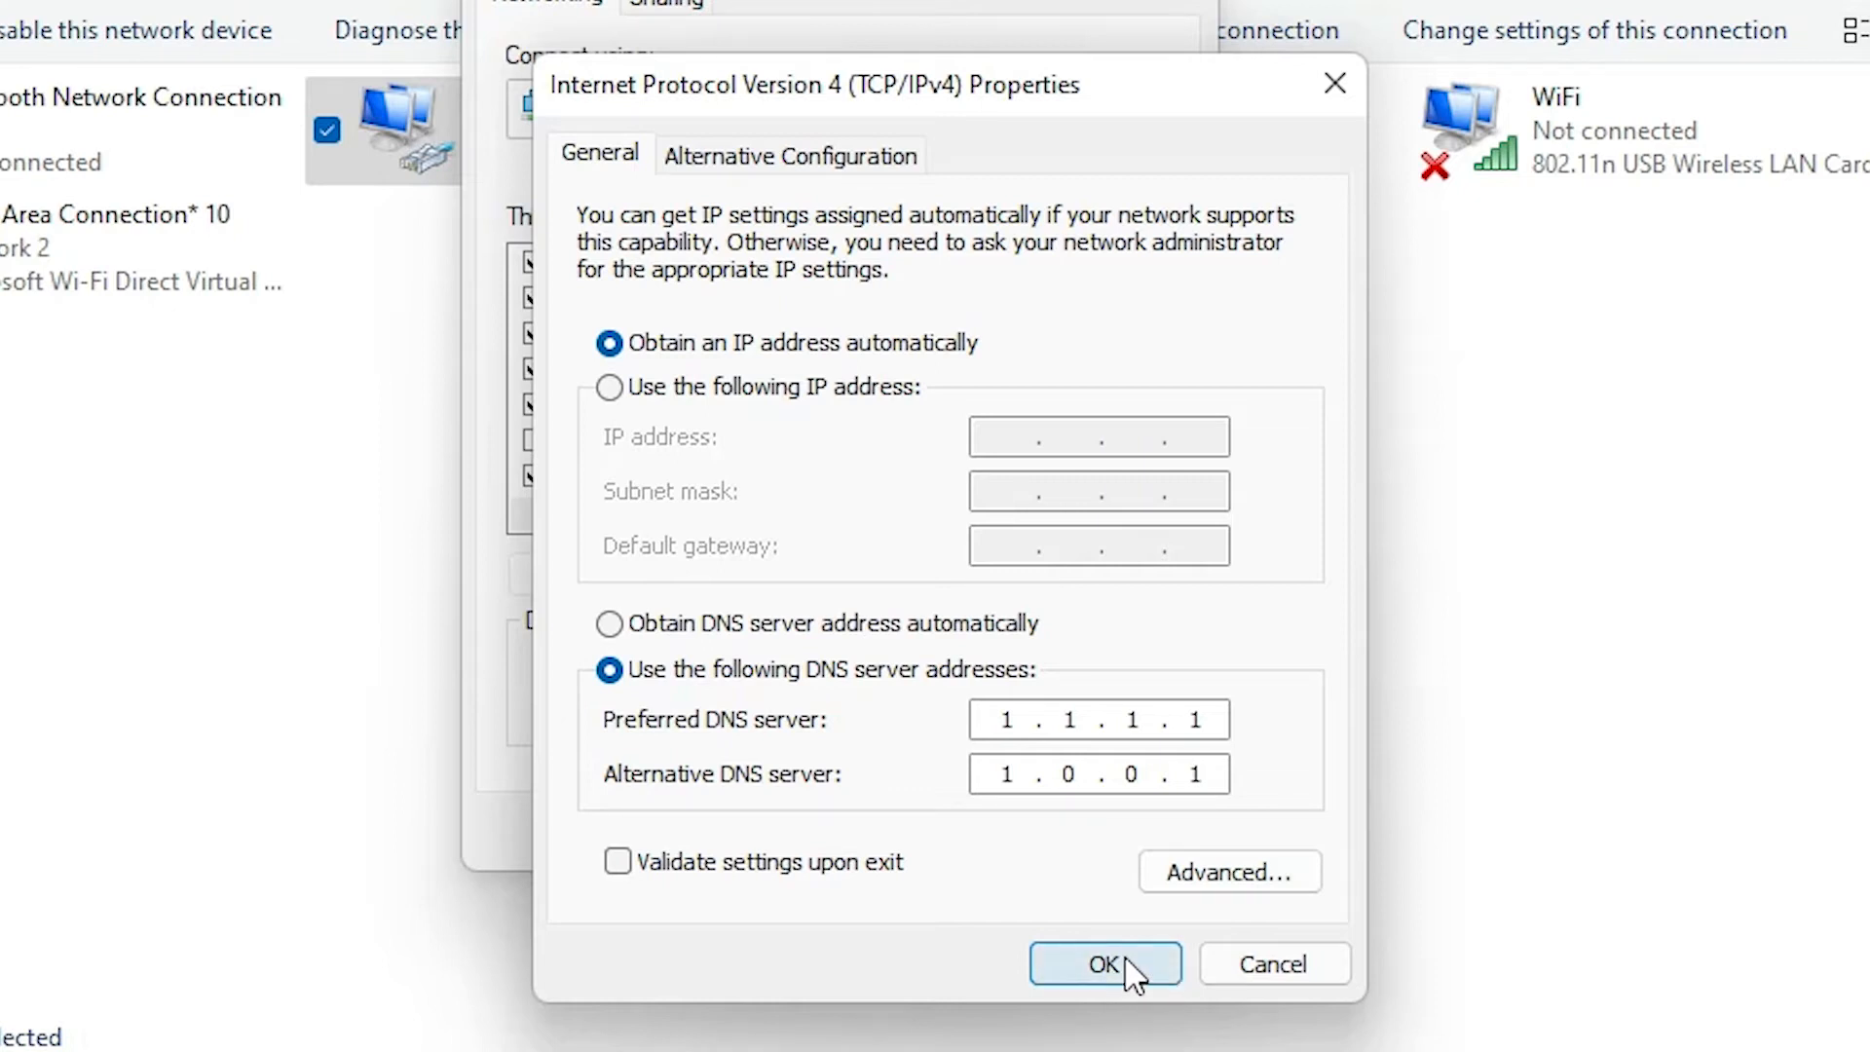
click(1102, 963)
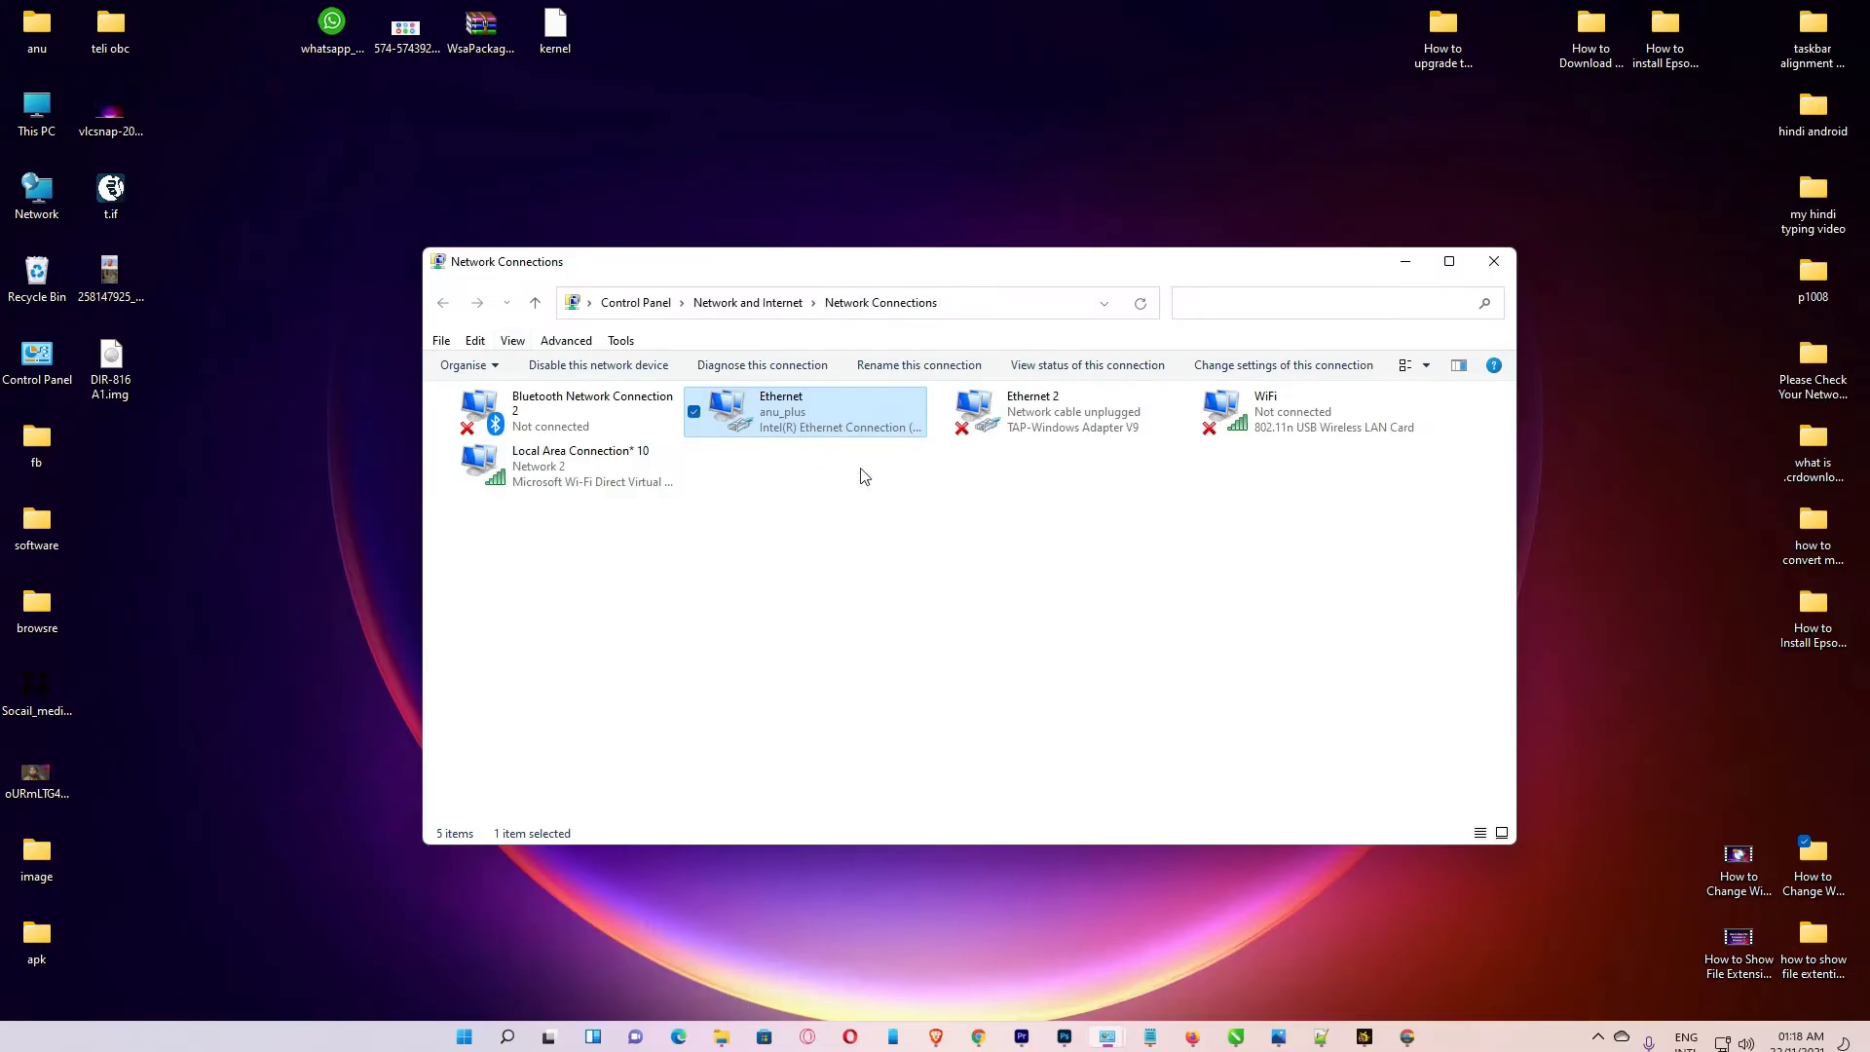
mouse_move(1163, 632)
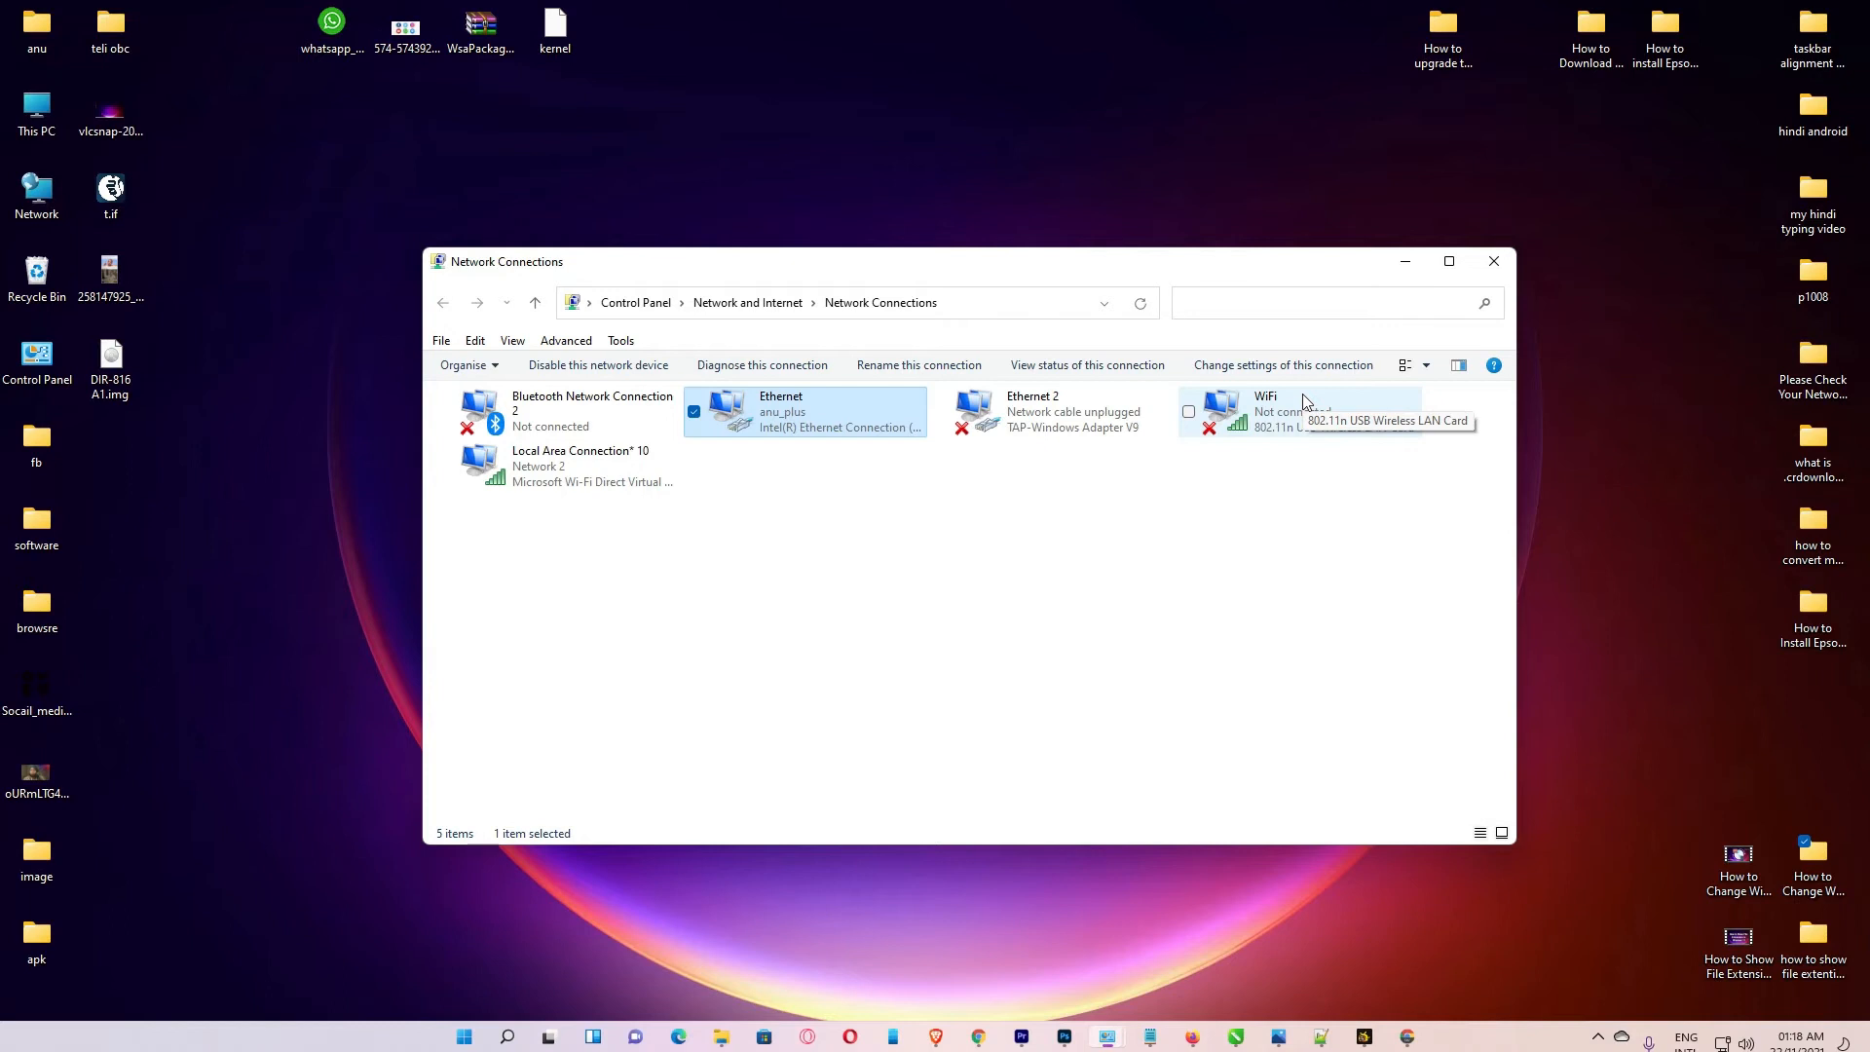
mouse_move(367, 439)
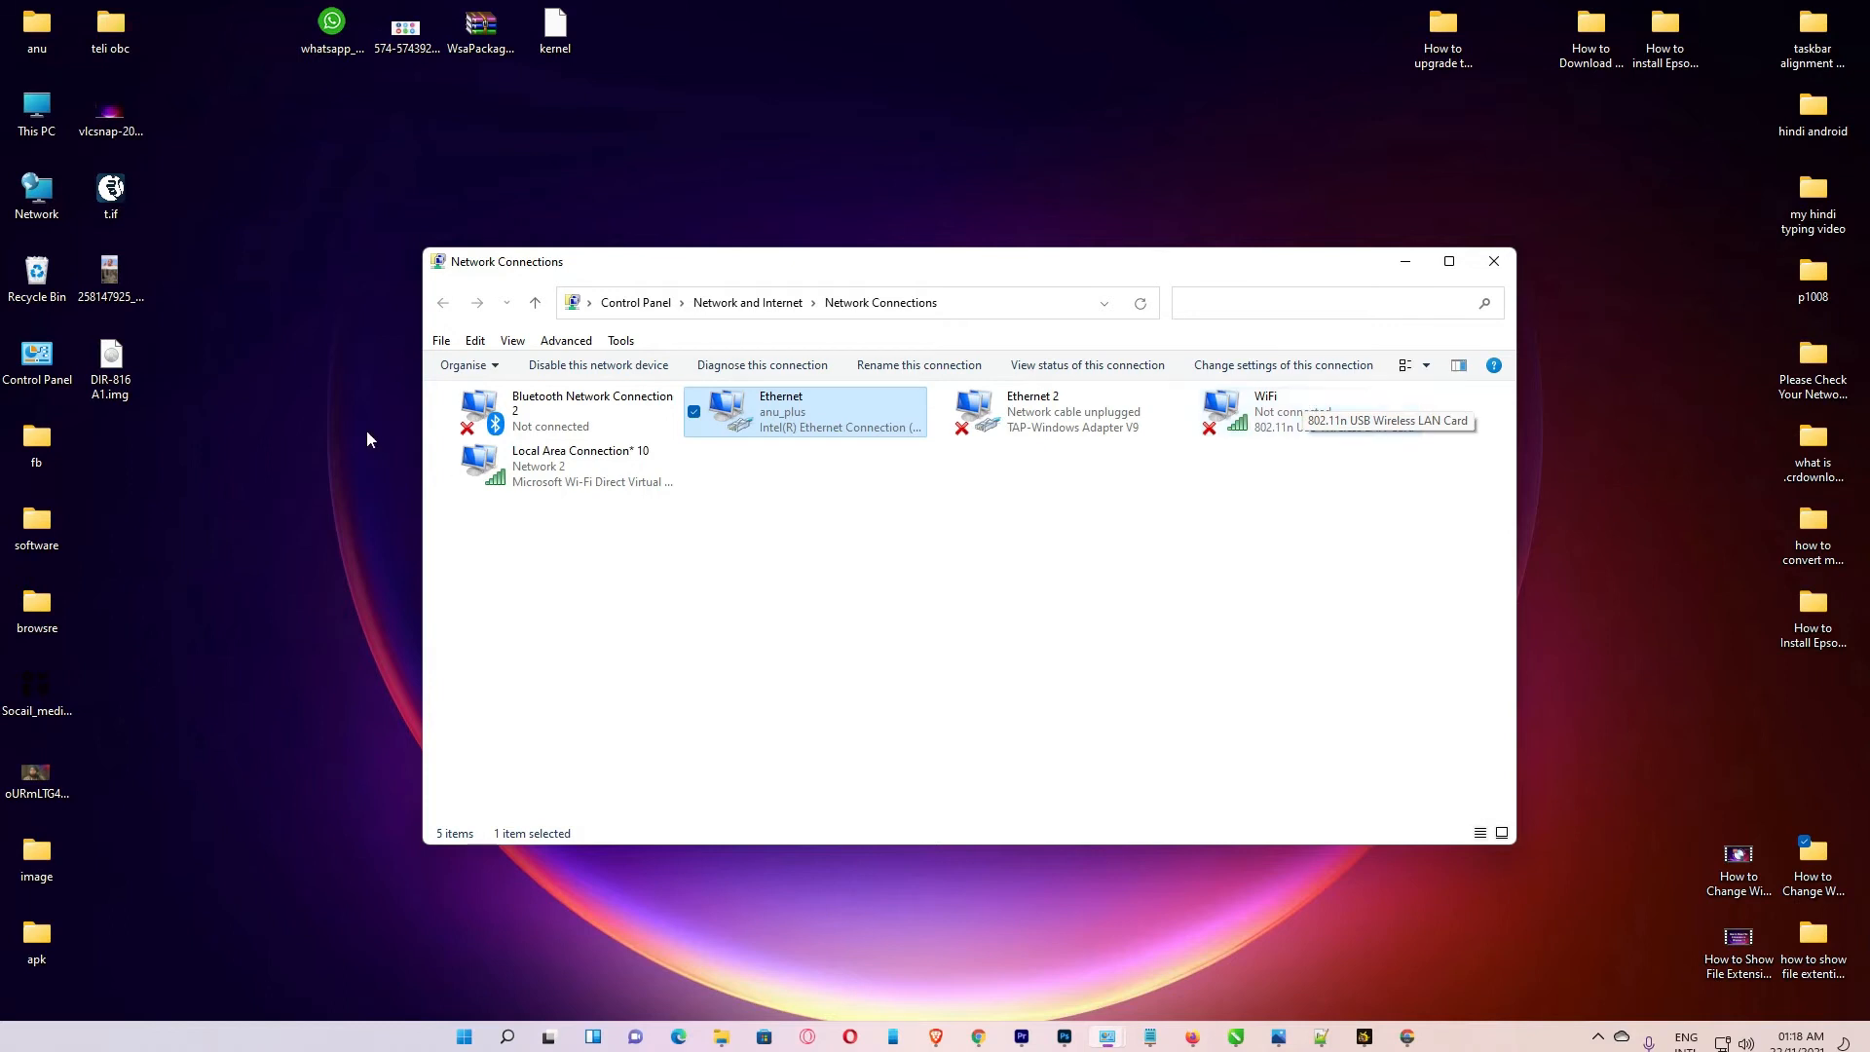
mouse_move(1408, 1036)
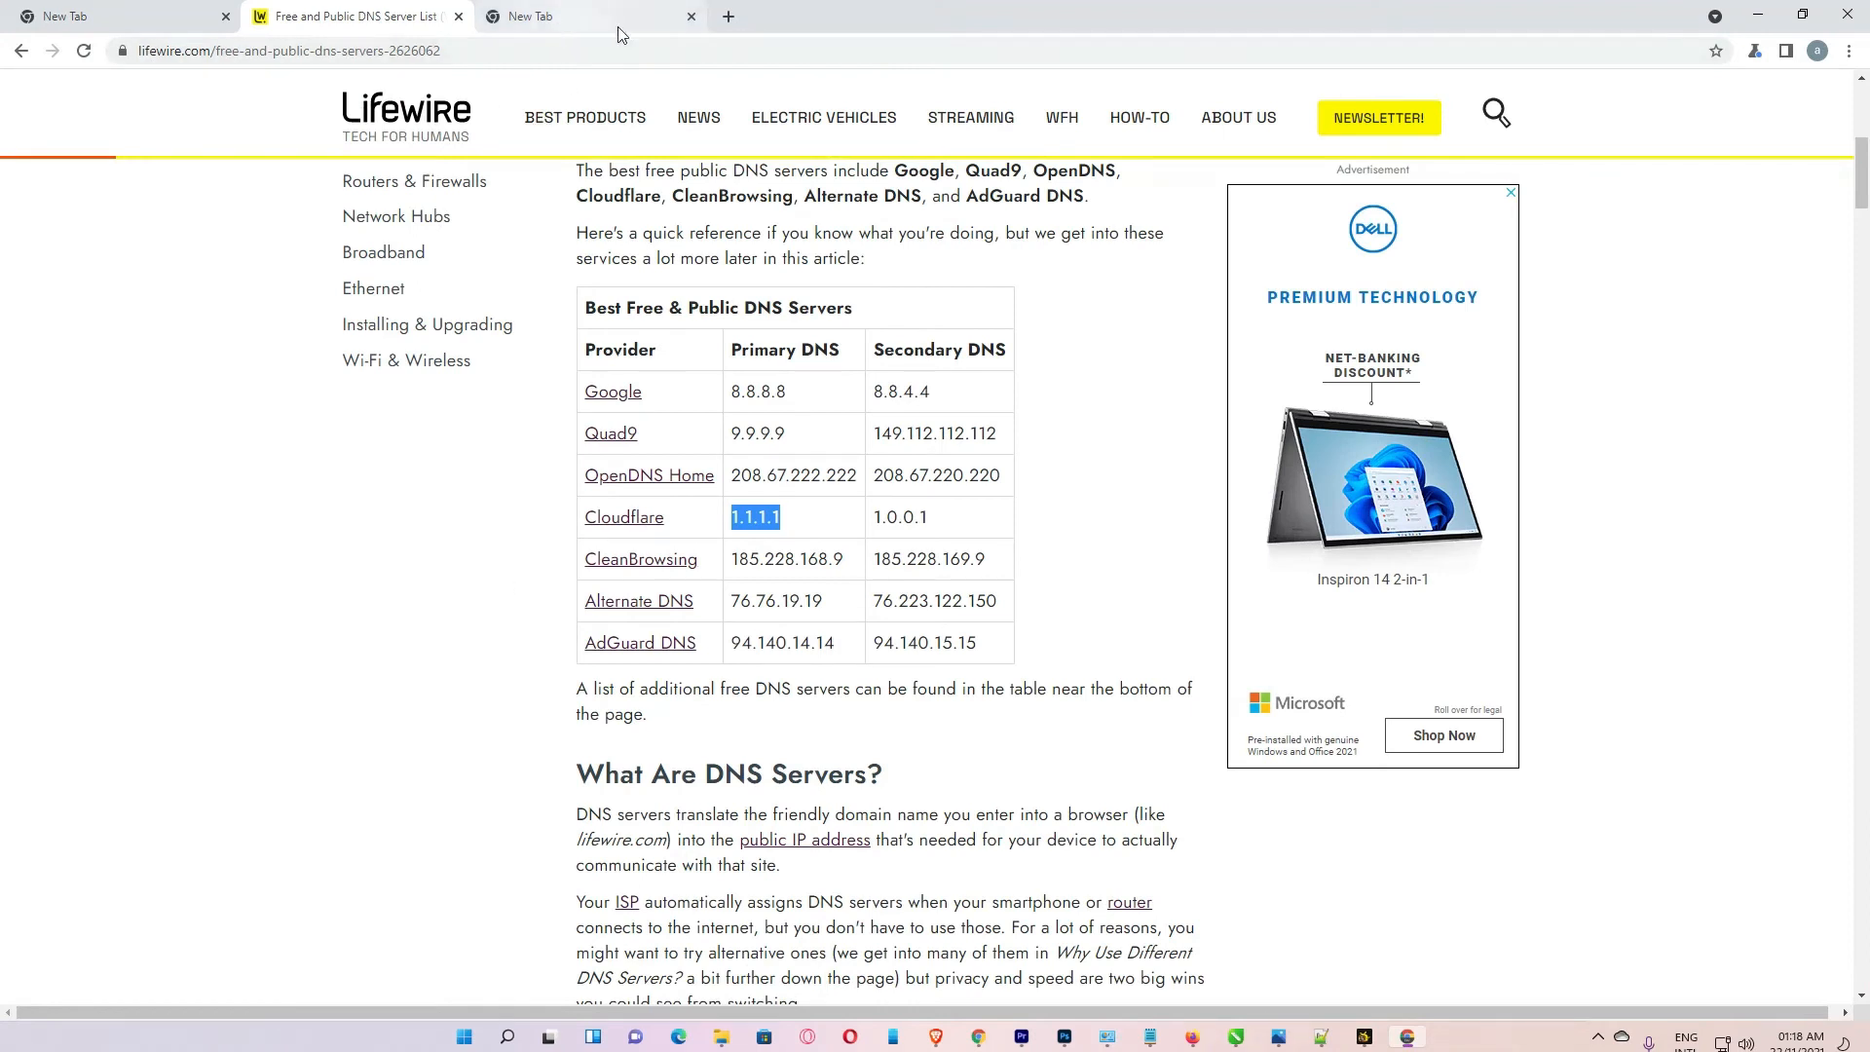
Go to 192.168.0.1 in the new tab and log in to the D-Link admin page.
click(584, 16)
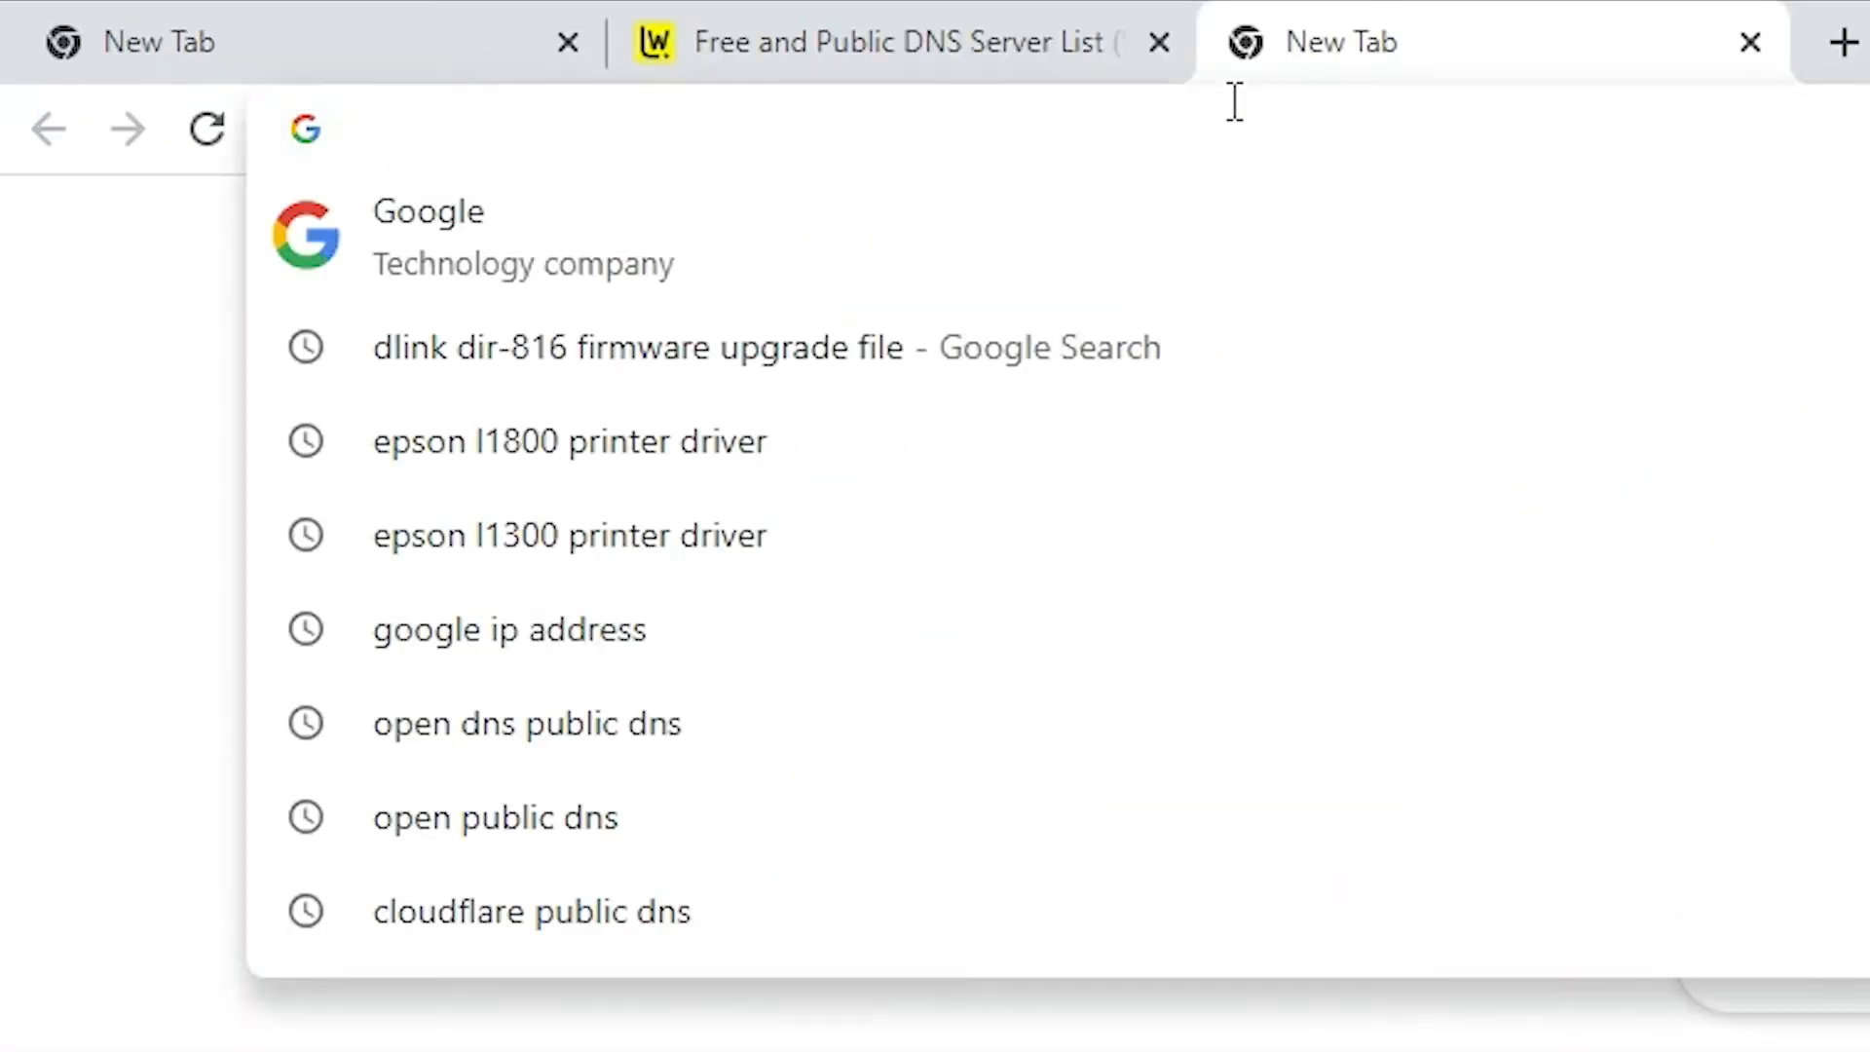
text(192.168.0.1)
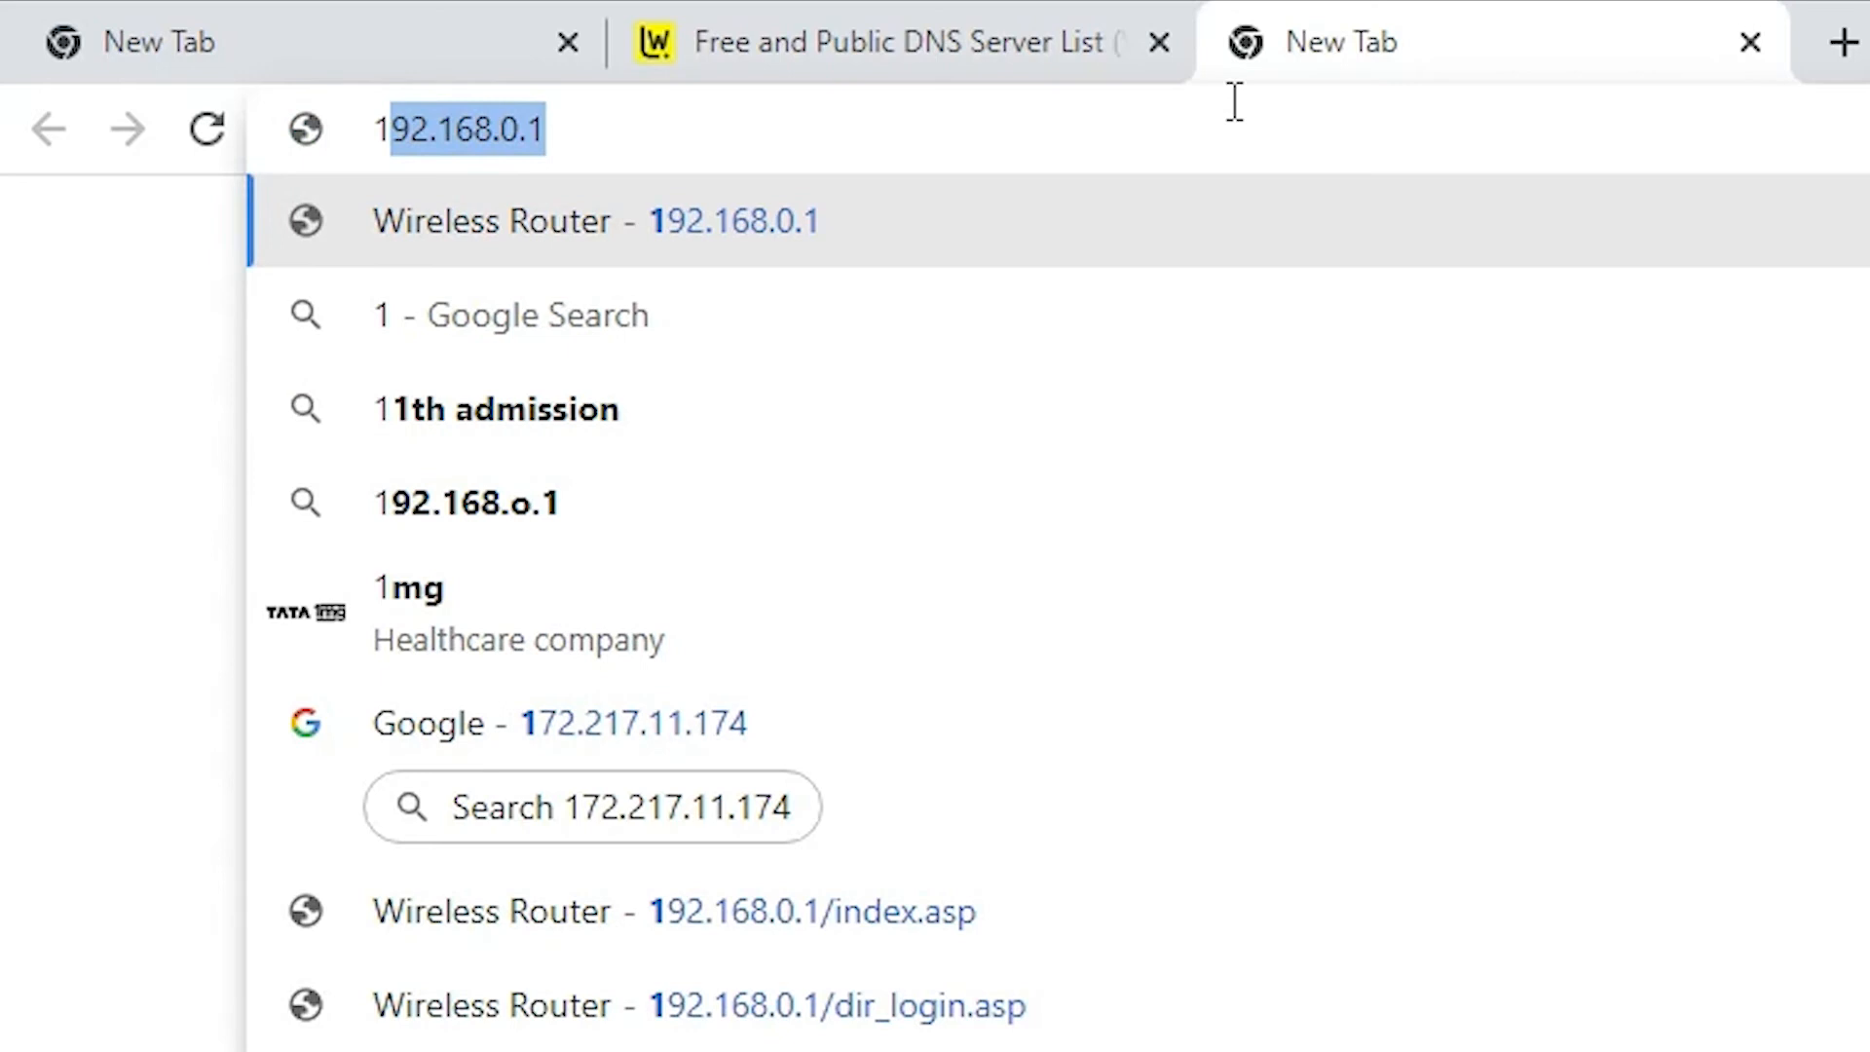
click(458, 129)
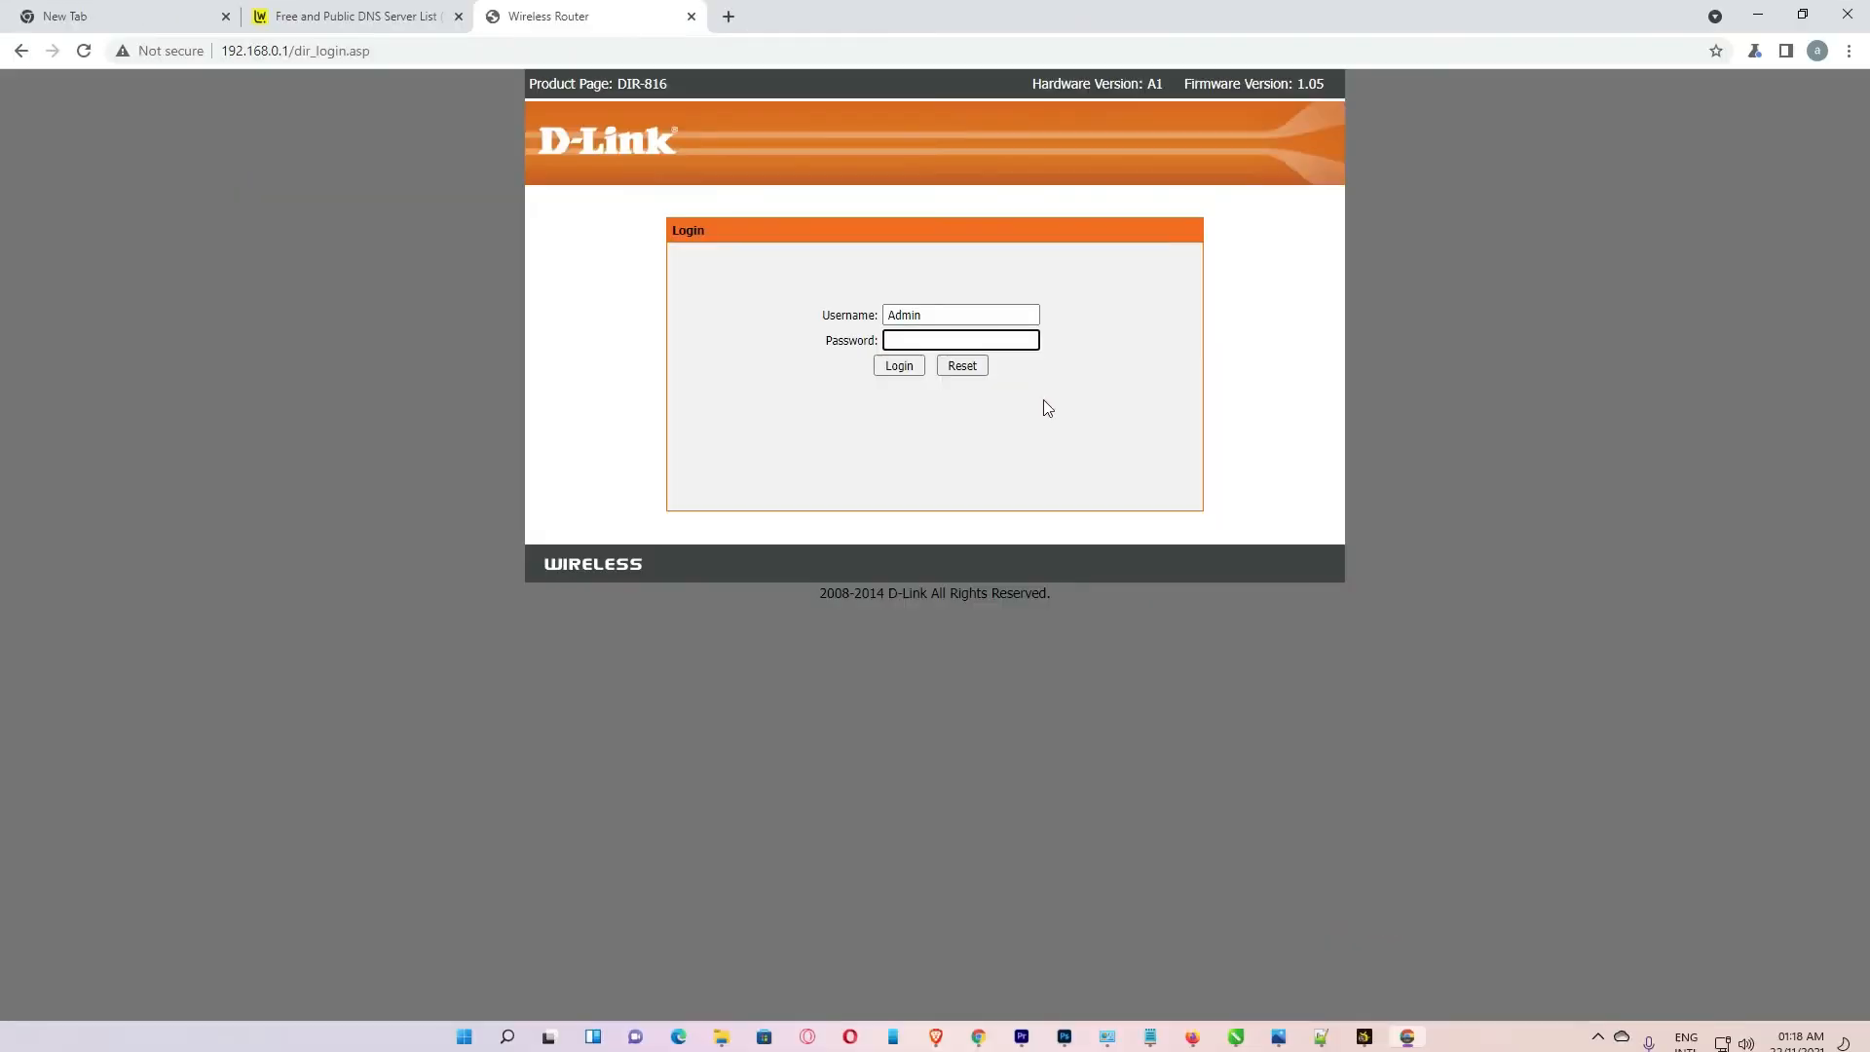
click(898, 365)
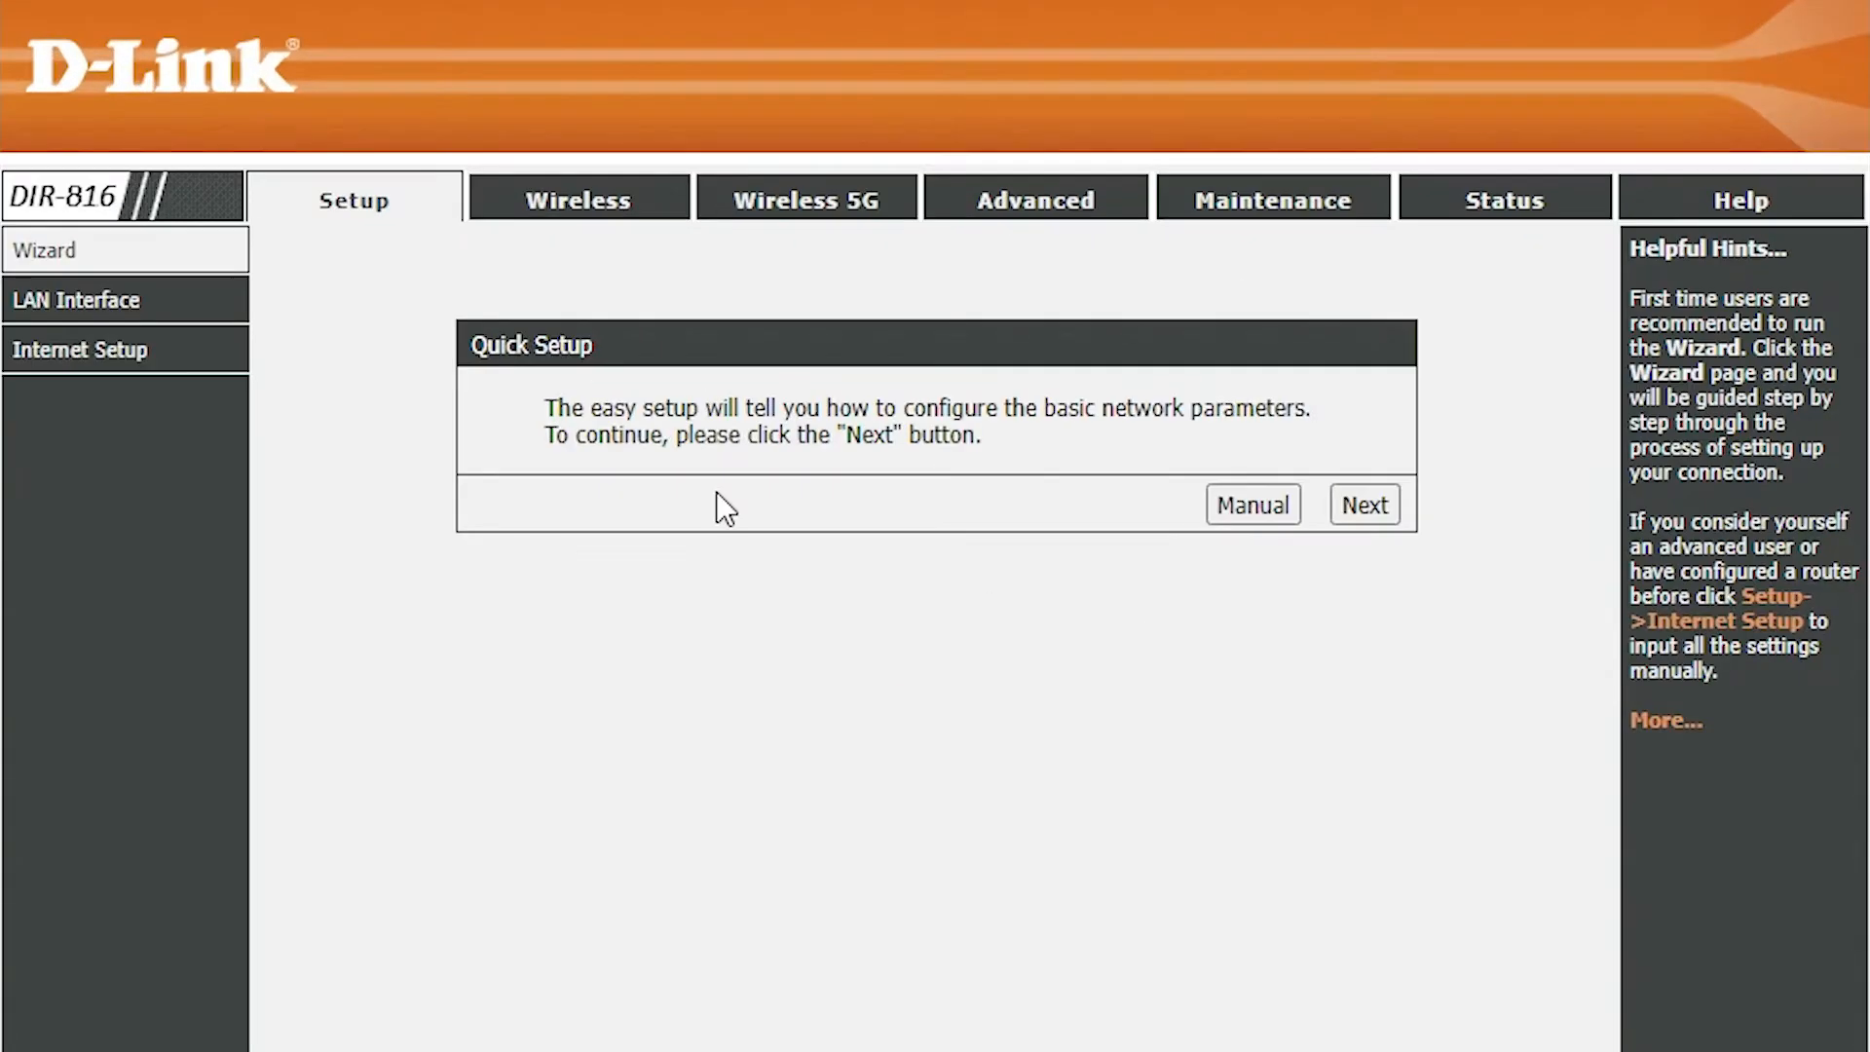
mouse_move(1032, 199)
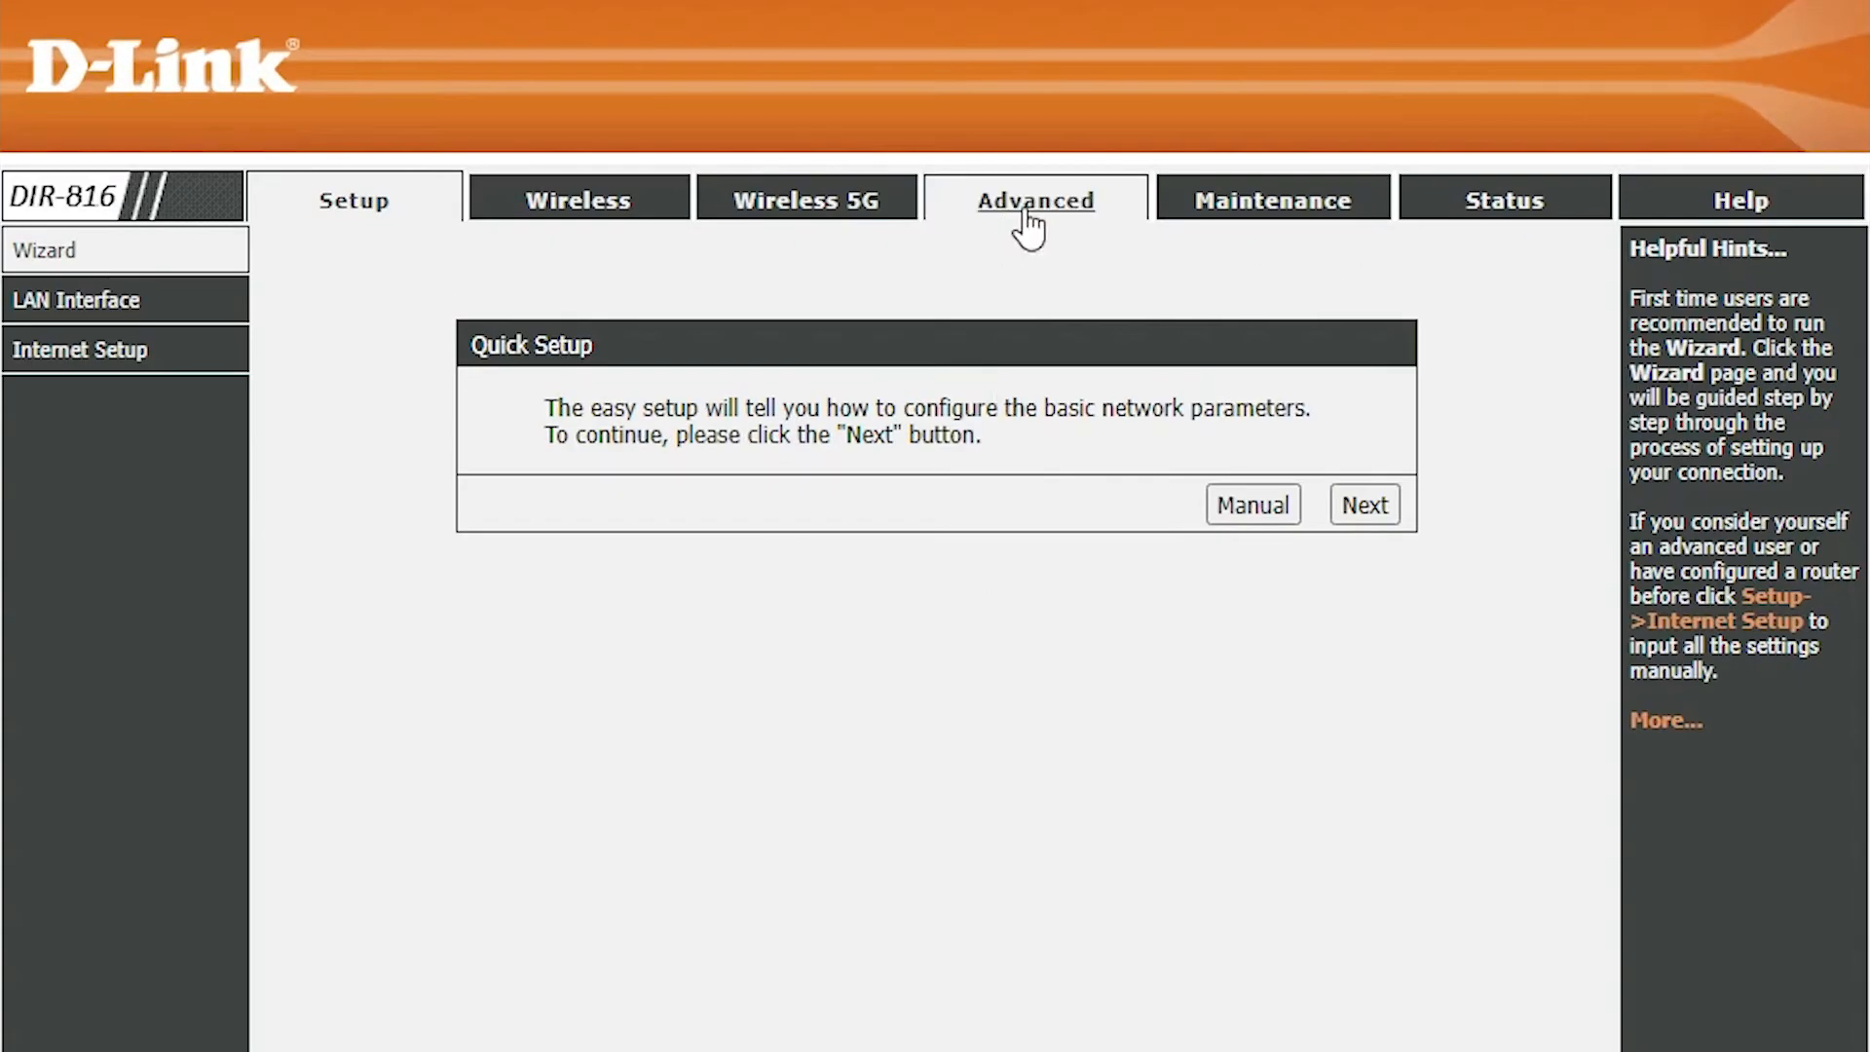
click(1035, 198)
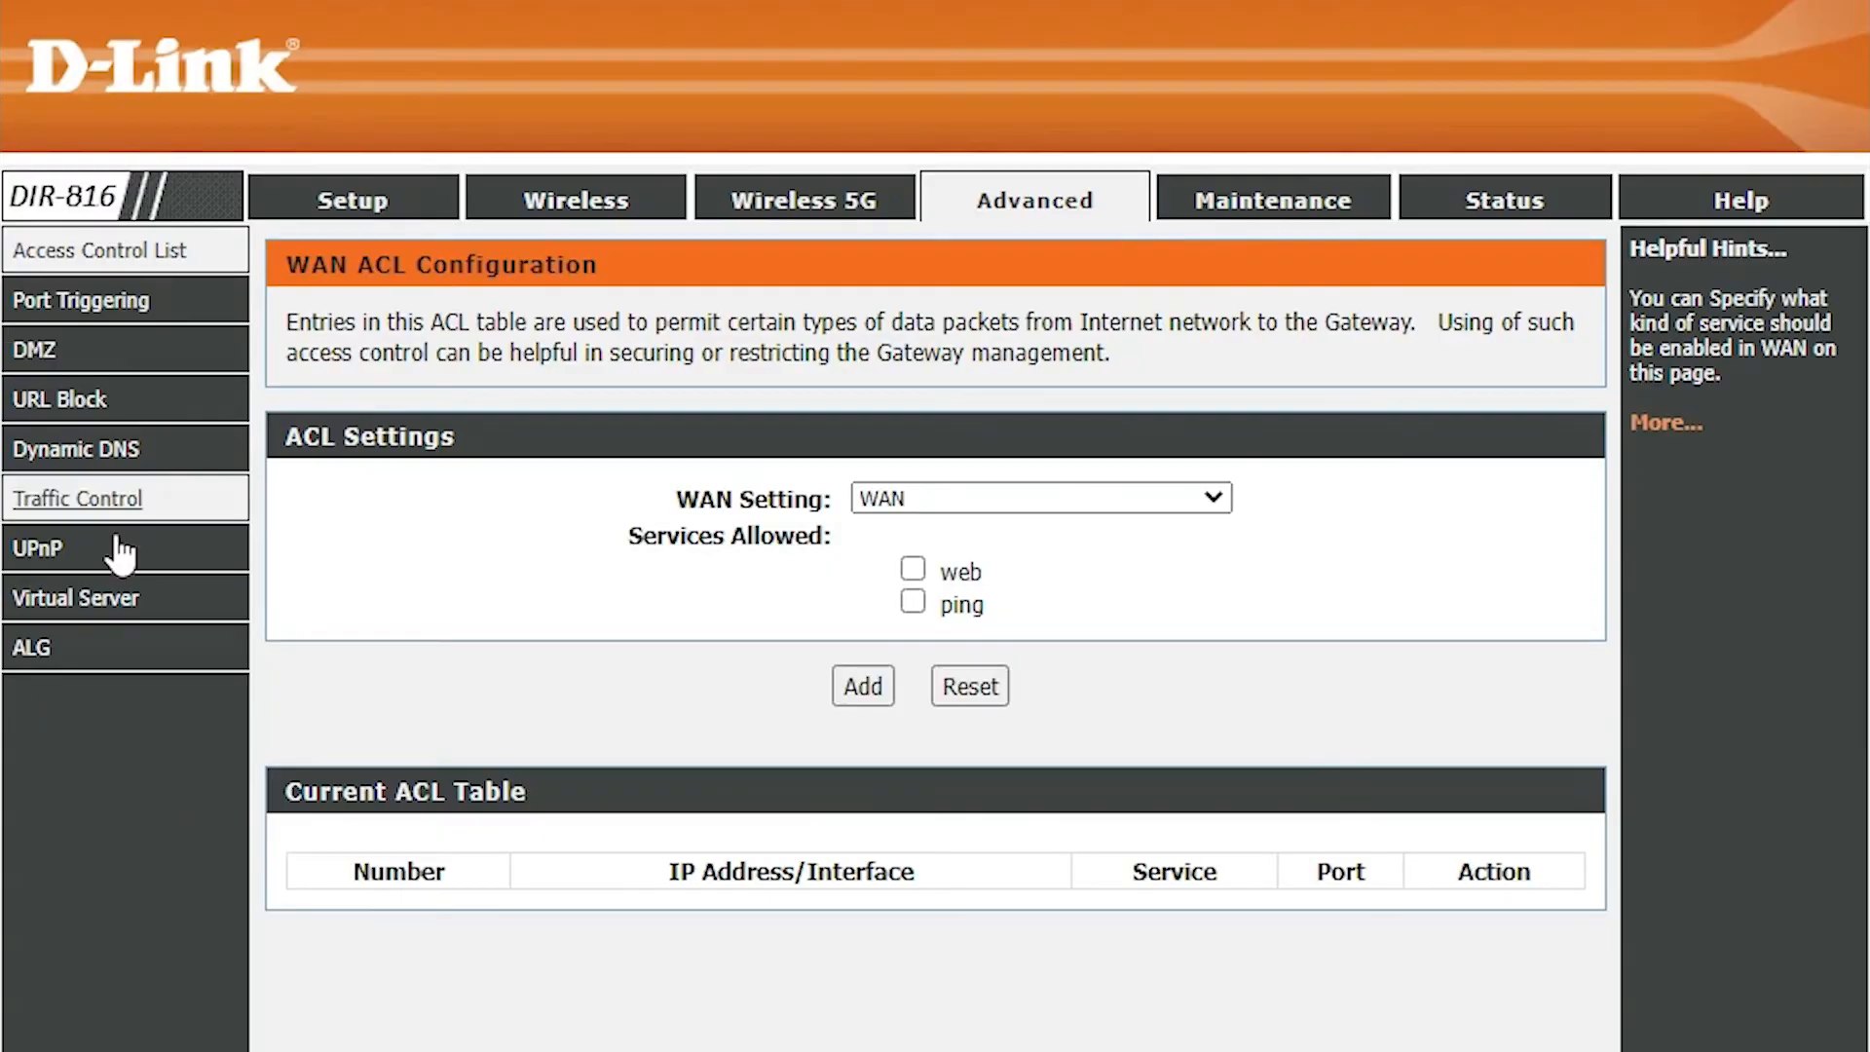
mouse_move(48, 350)
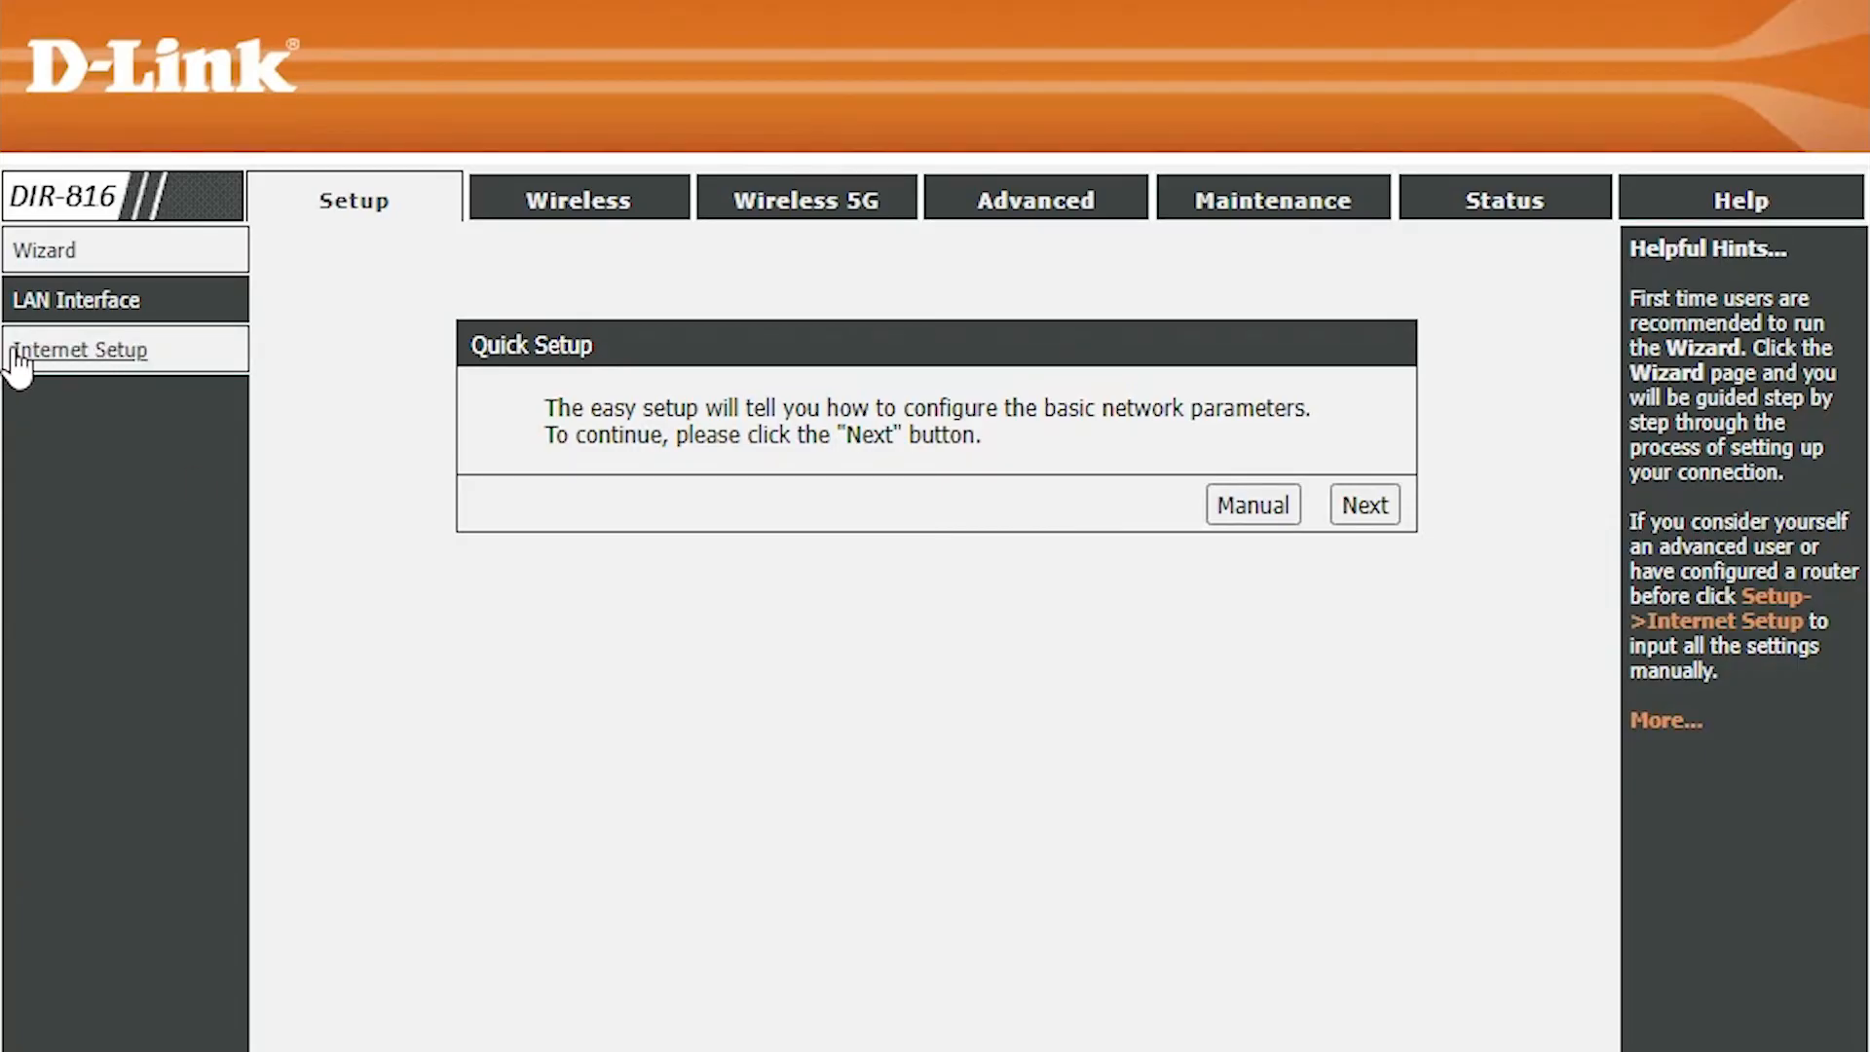
In WAN Interface Setup, choose Set DNS Manually and begin entering 1.1.1.1 as DNS Server 1.
click(81, 349)
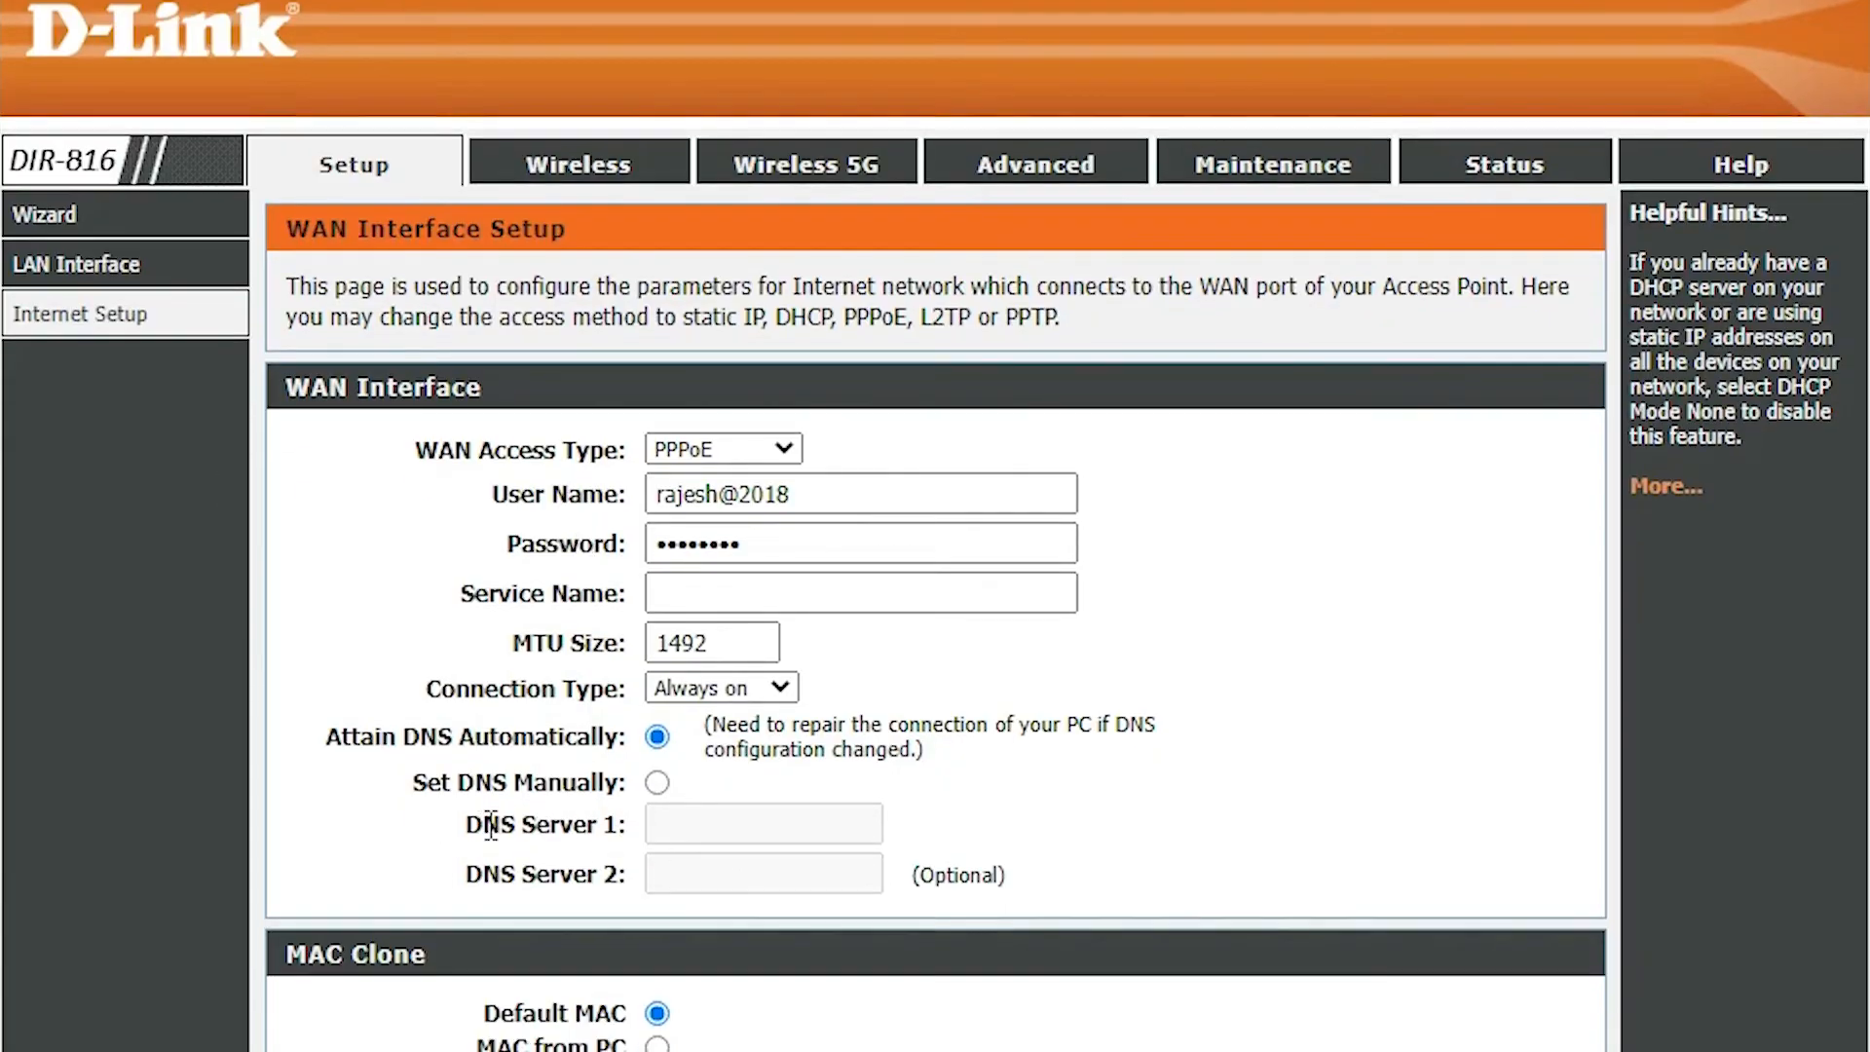
scroll(down, 3)
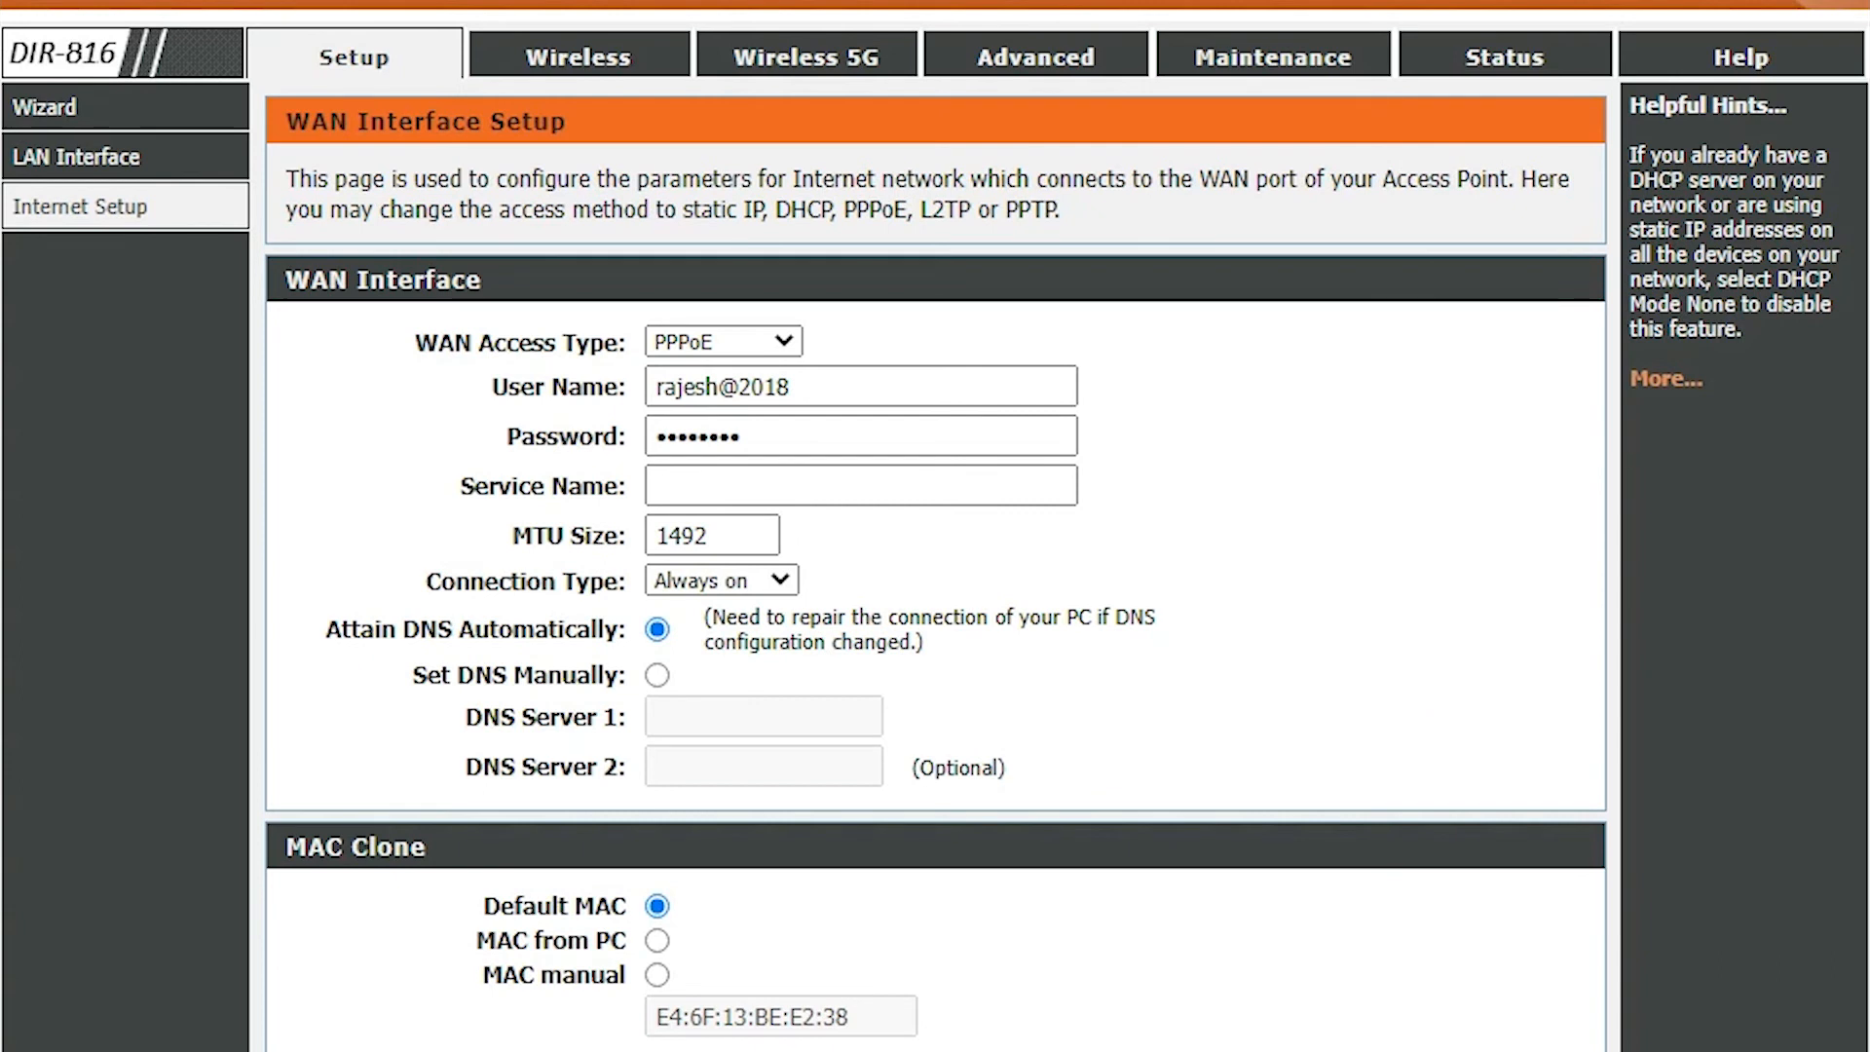
mouse_move(221, 126)
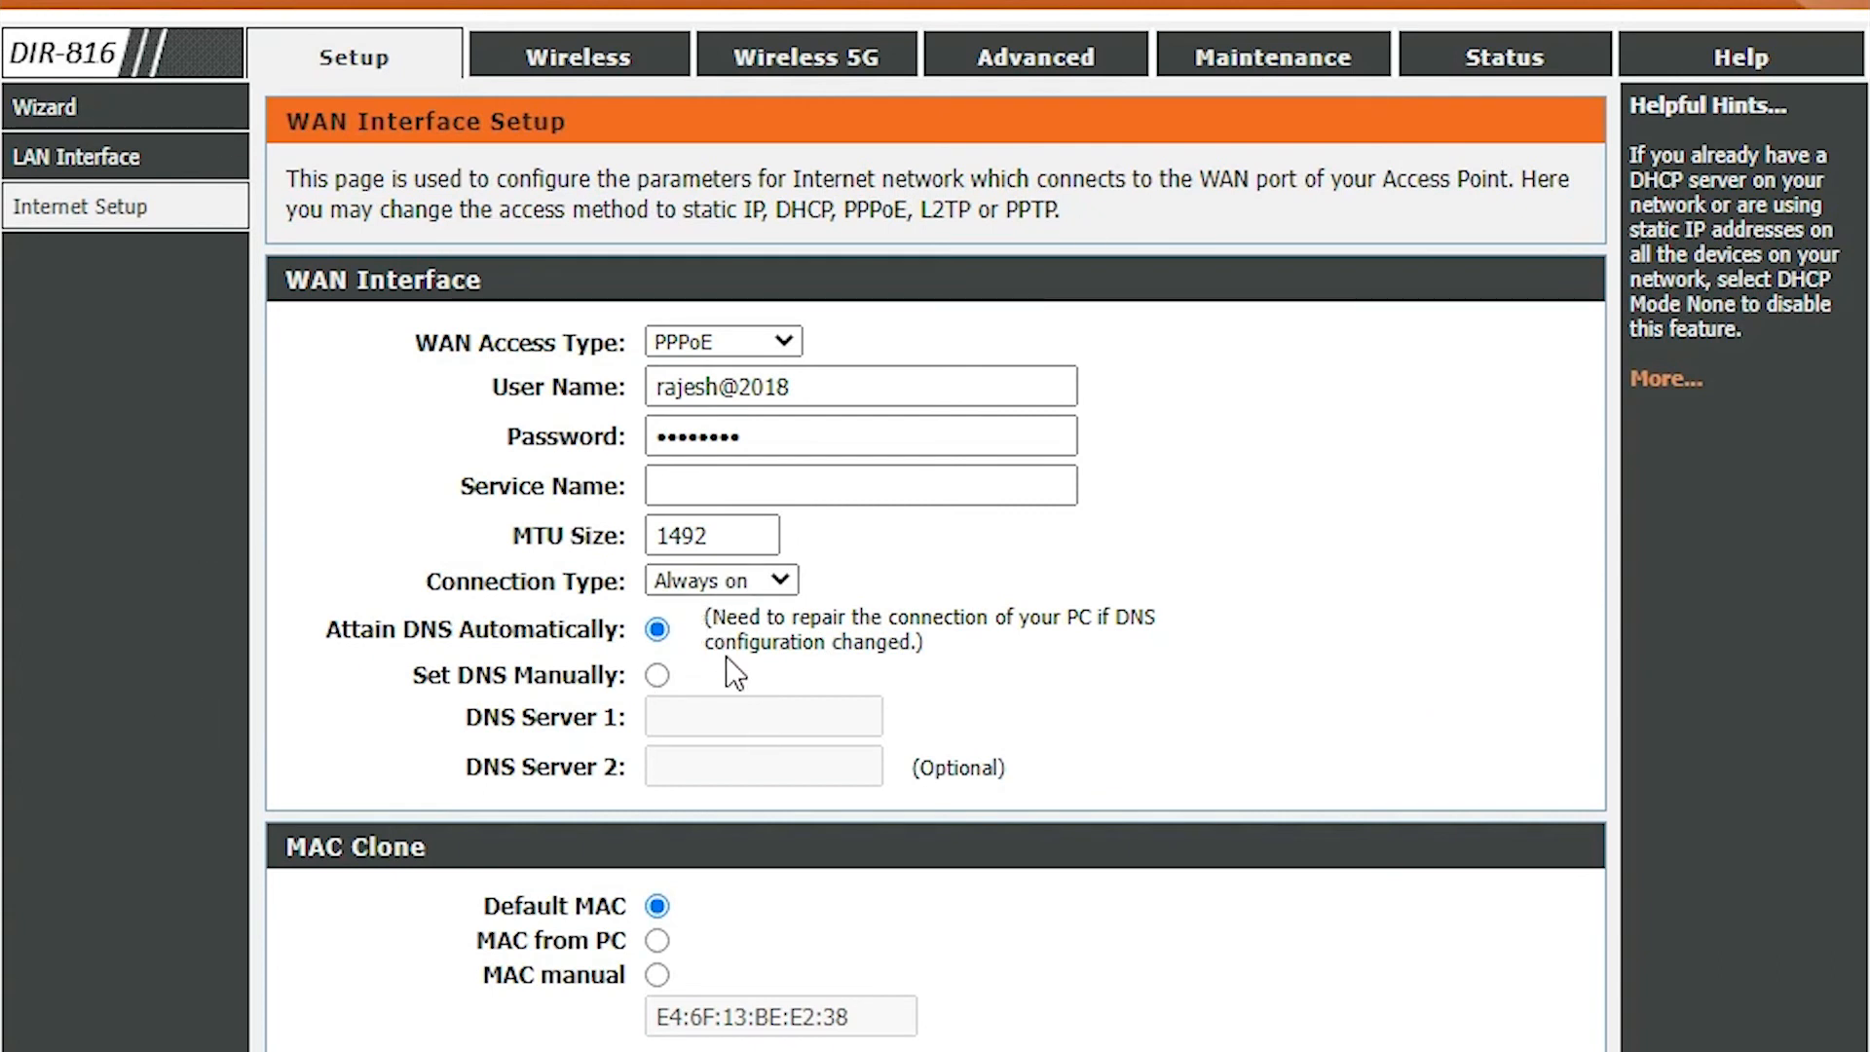
click(656, 675)
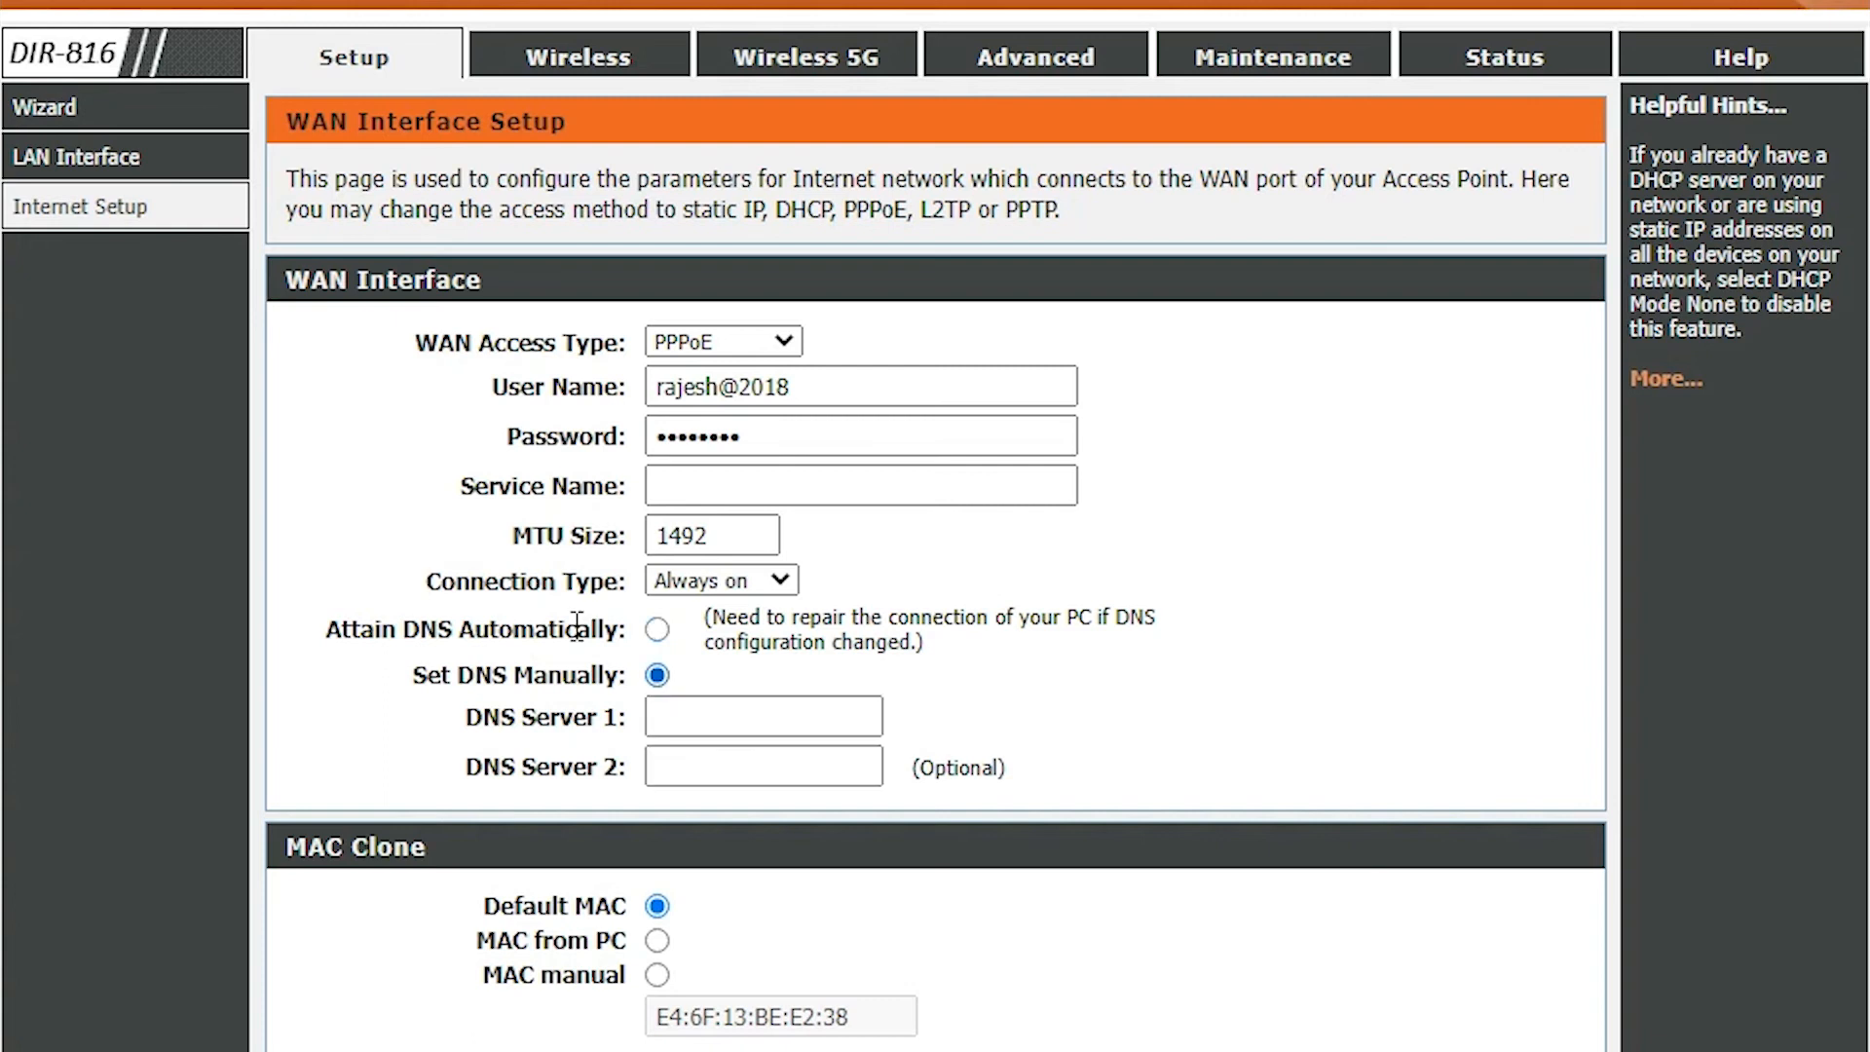
text(1)
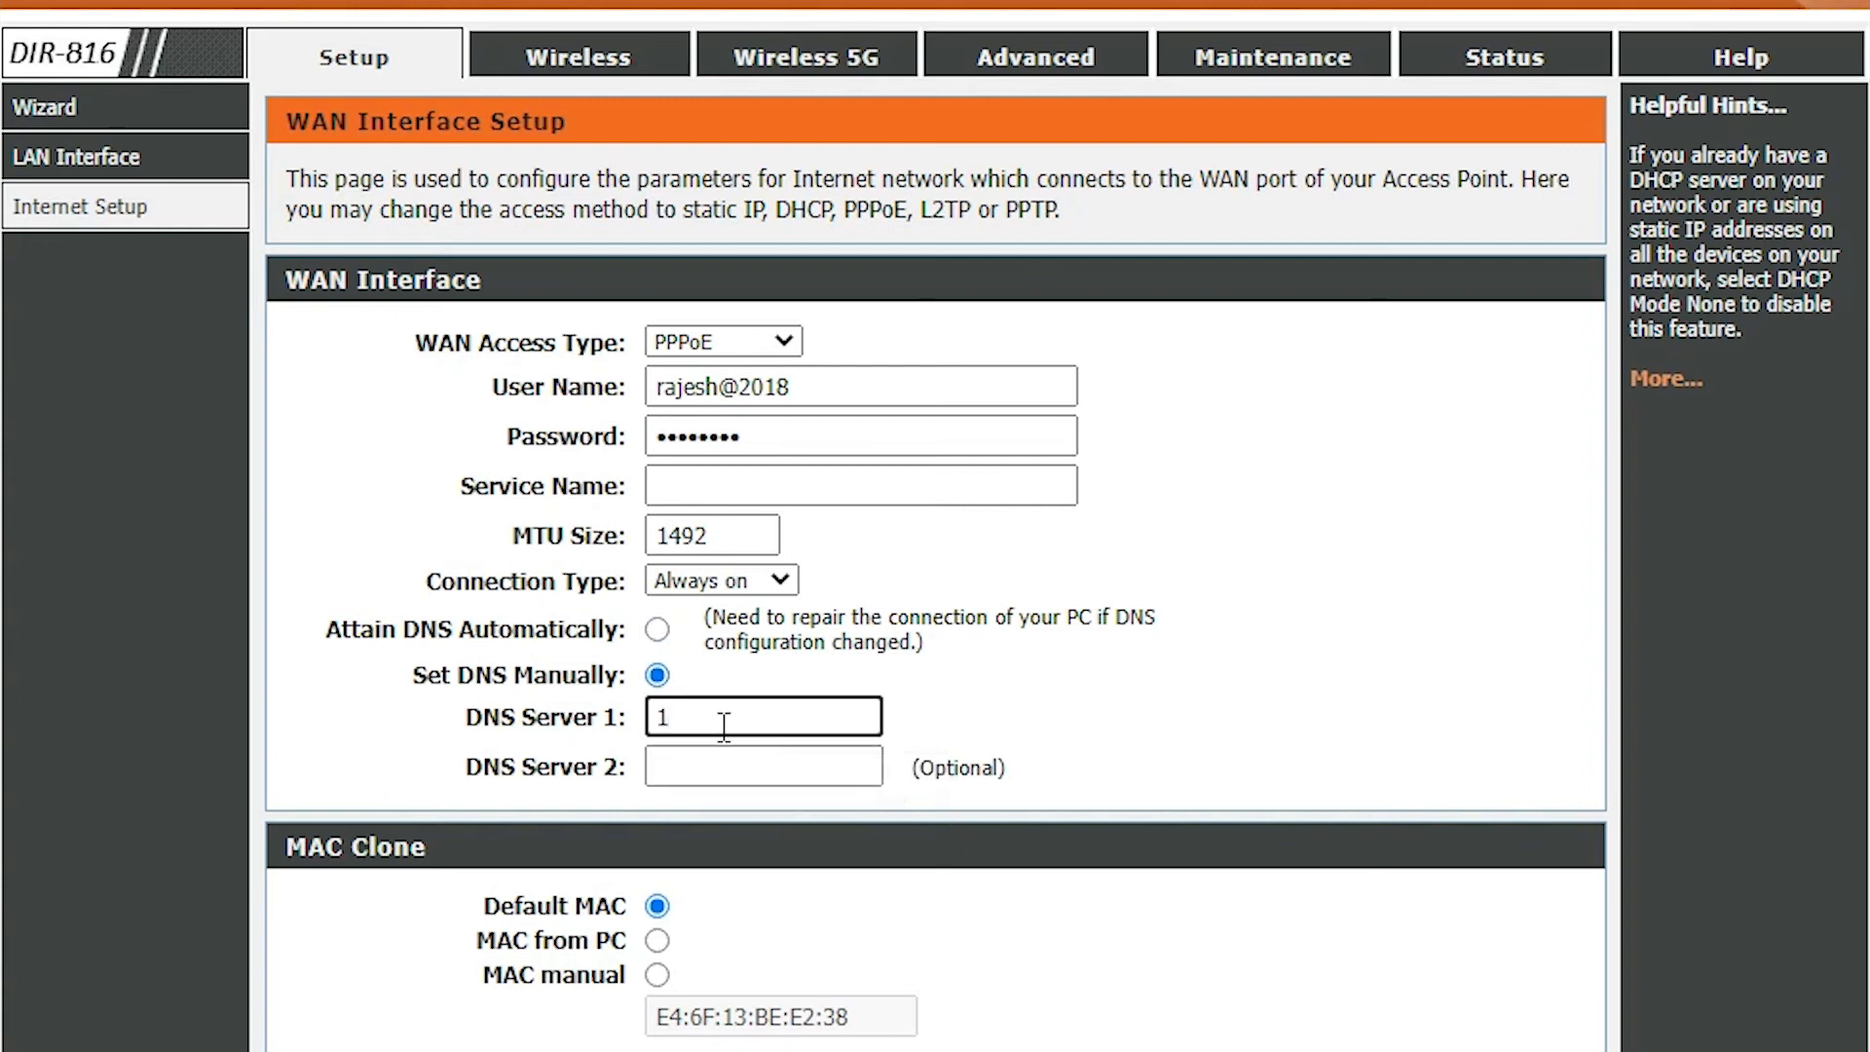
text(.1.1.)
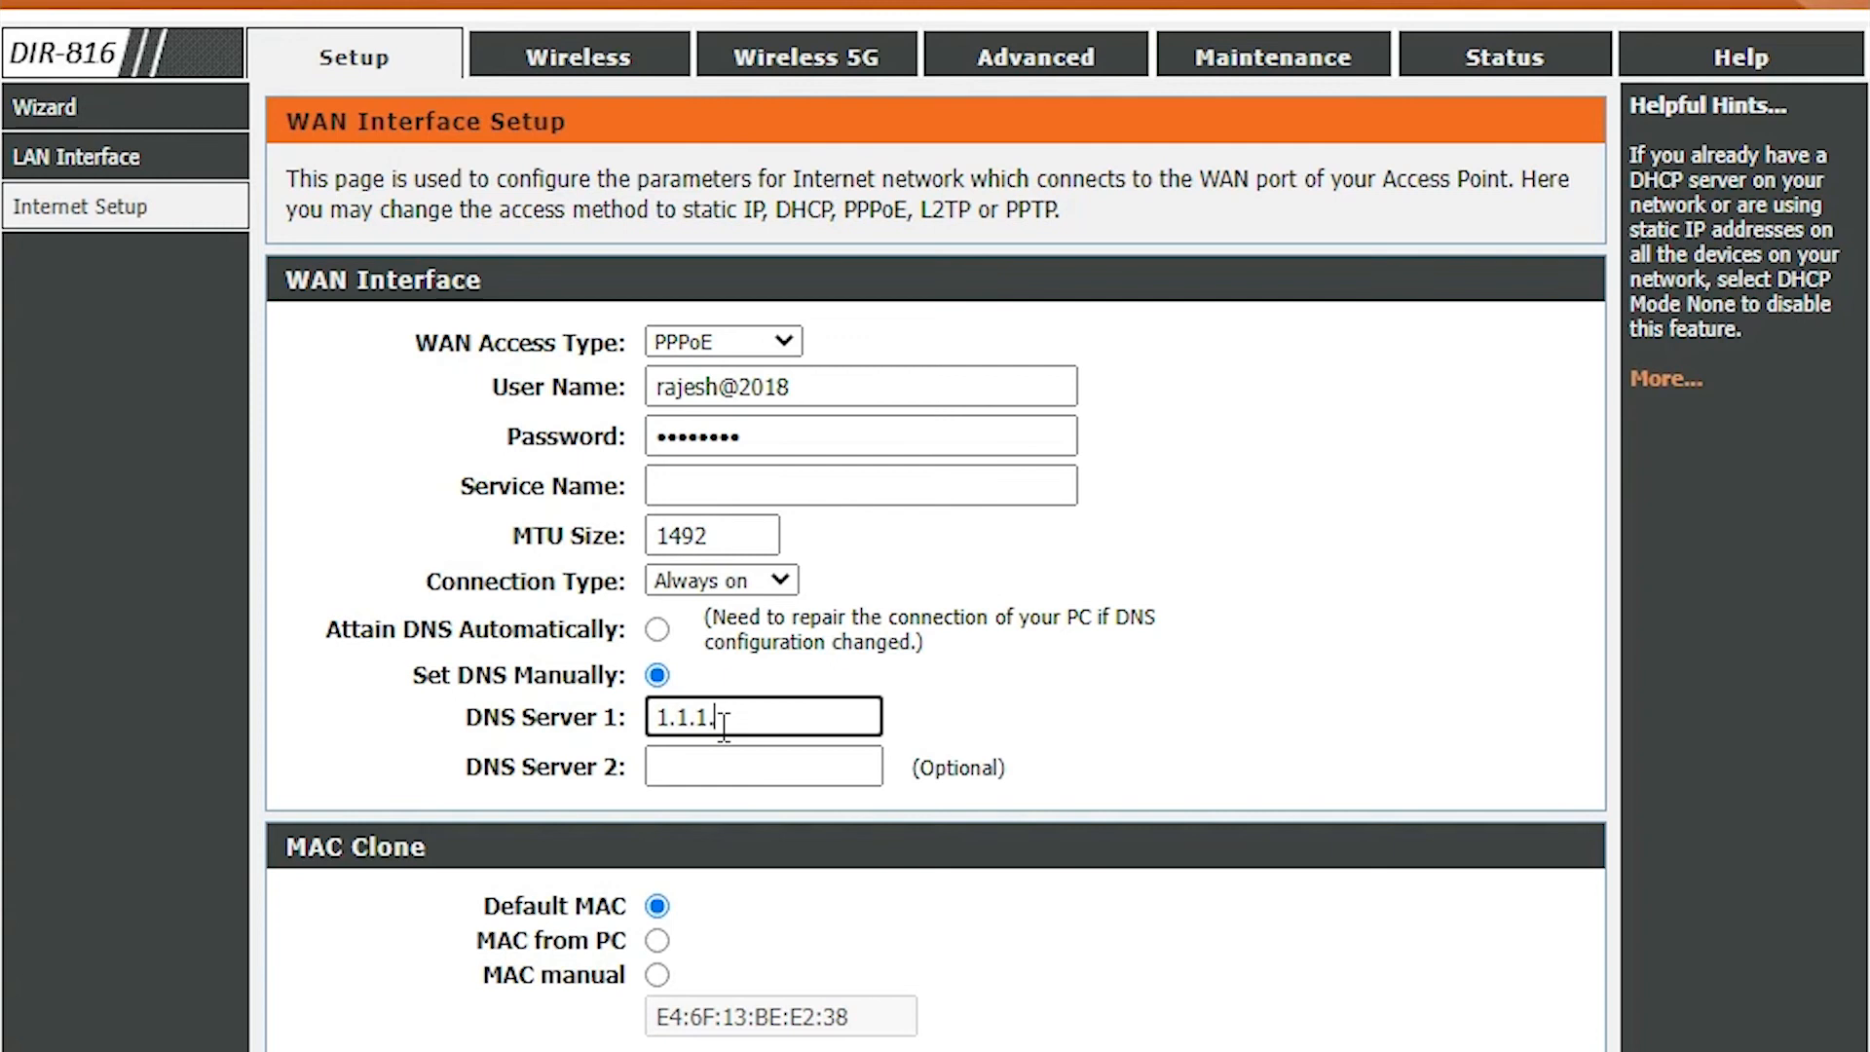